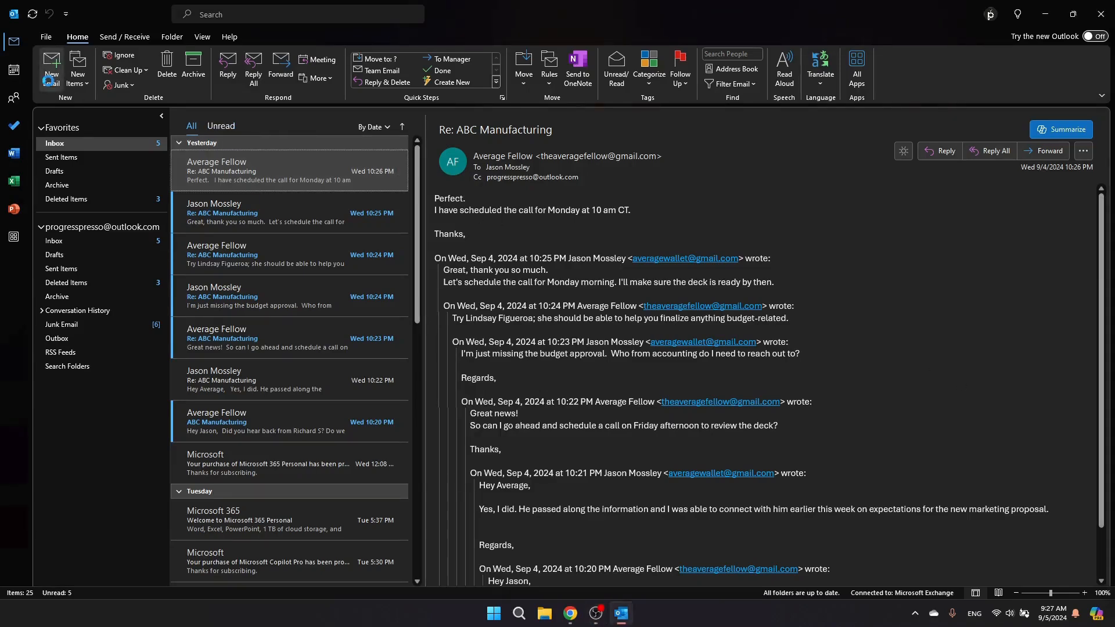
# Start a Draft with Copilot prompt 'Write an email about th…', then summarize the ABC Manufacturing thread.
pyautogui.click(51, 68)
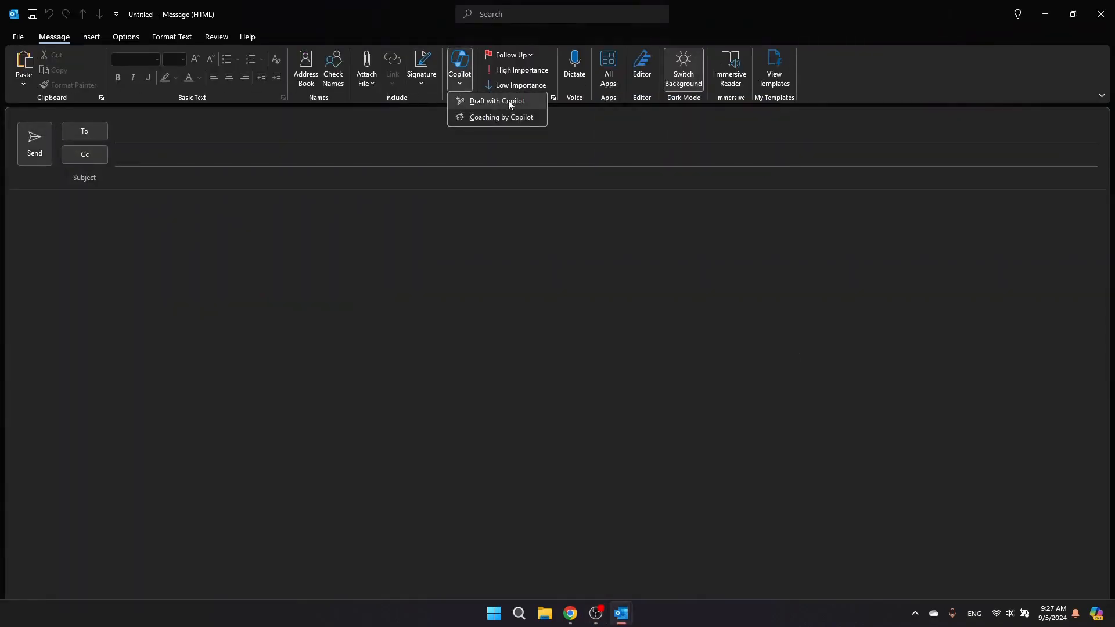
pyautogui.click(496, 101)
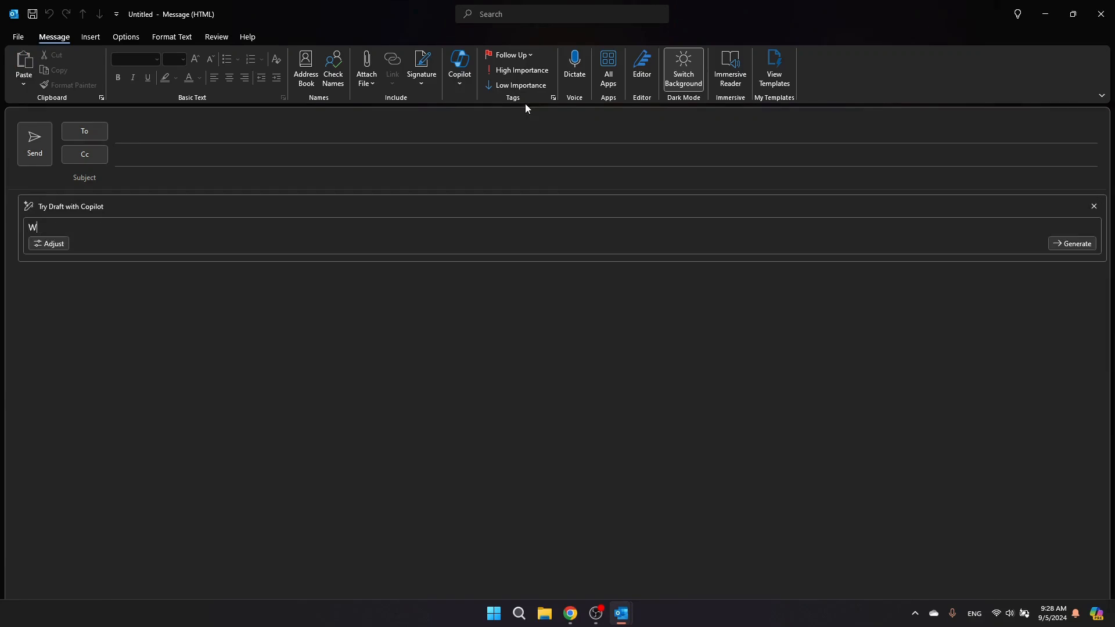
pyautogui.write('rite an email about th')
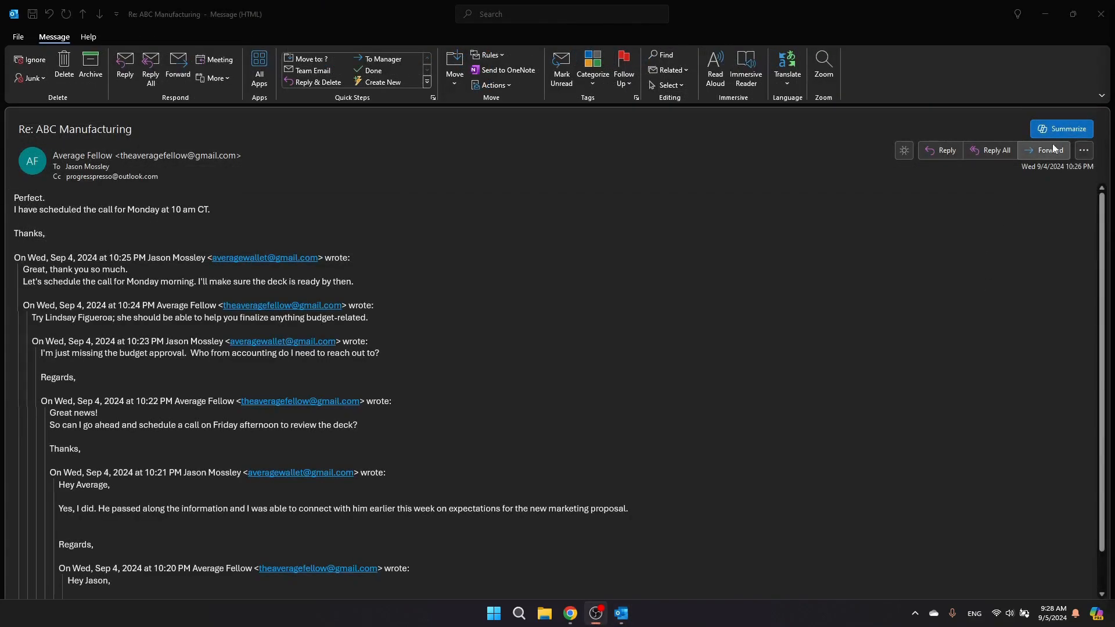
pyautogui.click(1061, 129)
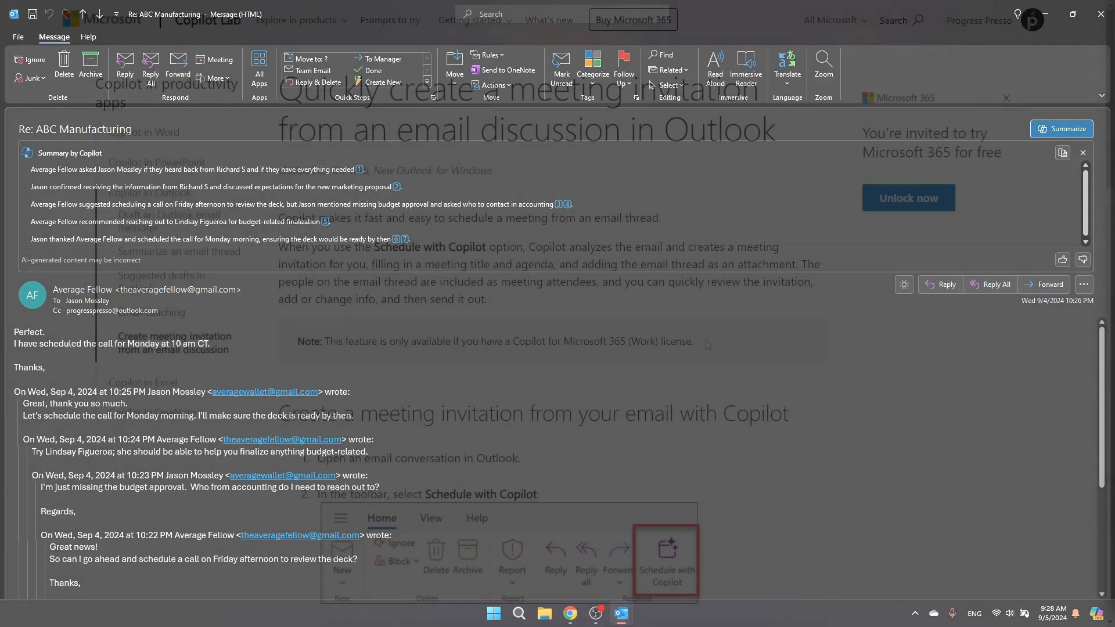
pyautogui.scroll(-3)
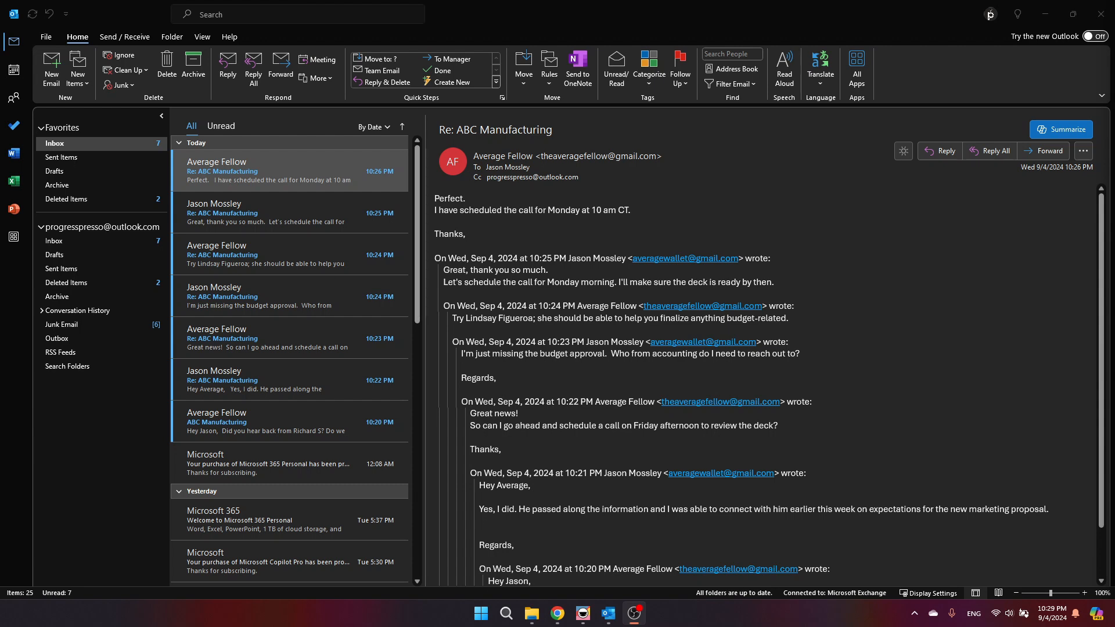
# Generate a fresh Copilot summary of the Re: ABC Manufacturing thread in the reading pane.
pyautogui.click(1061, 129)
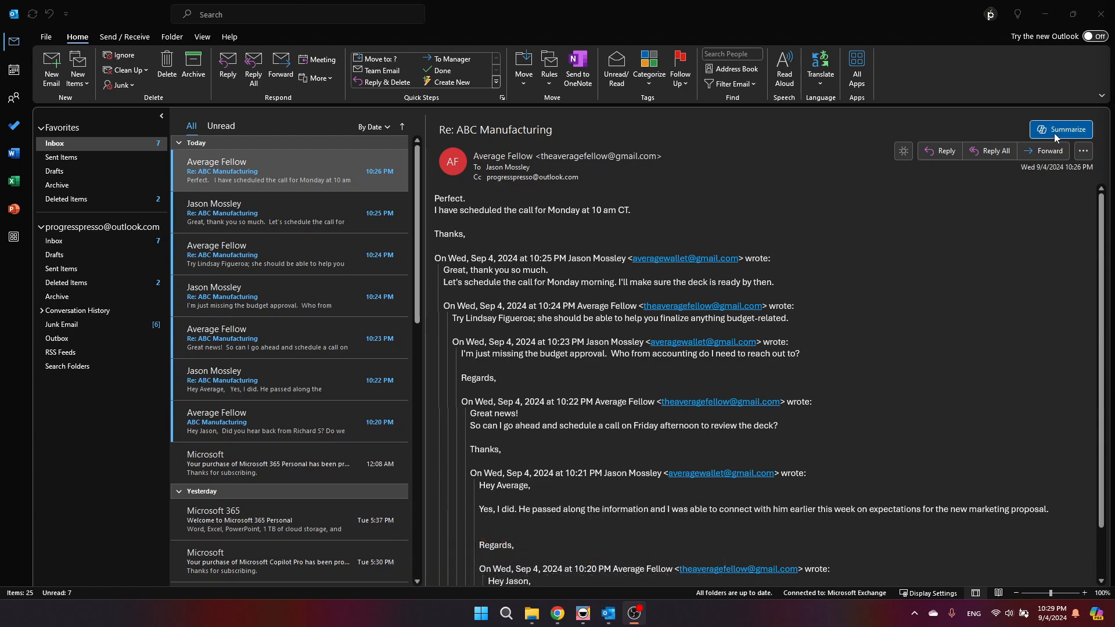
pyautogui.click(1062, 130)
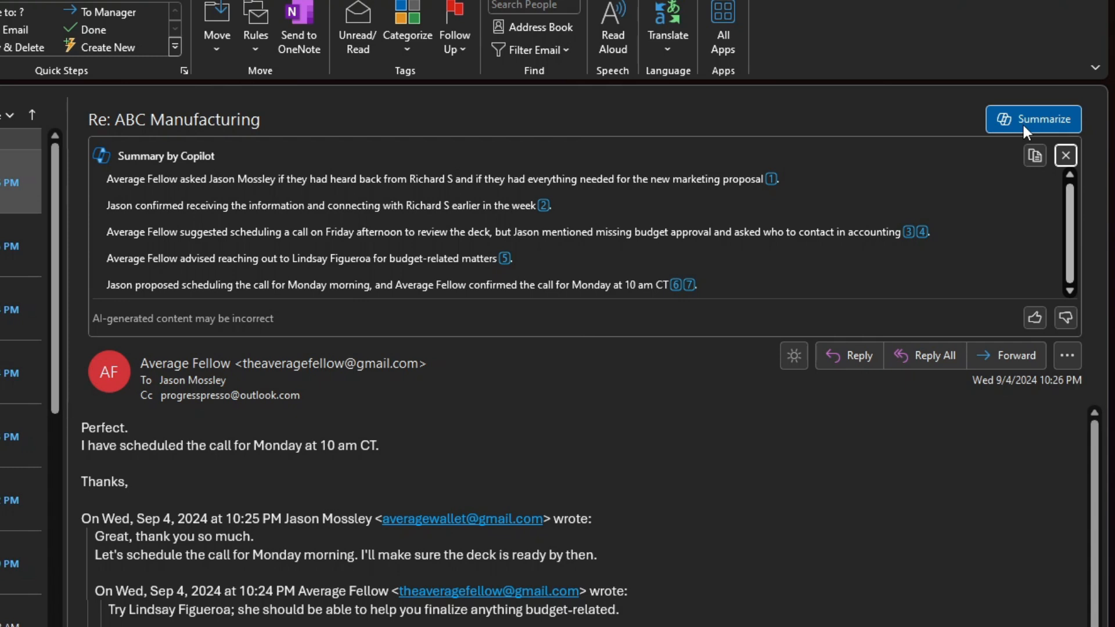
pyautogui.moveTo(577, 216)
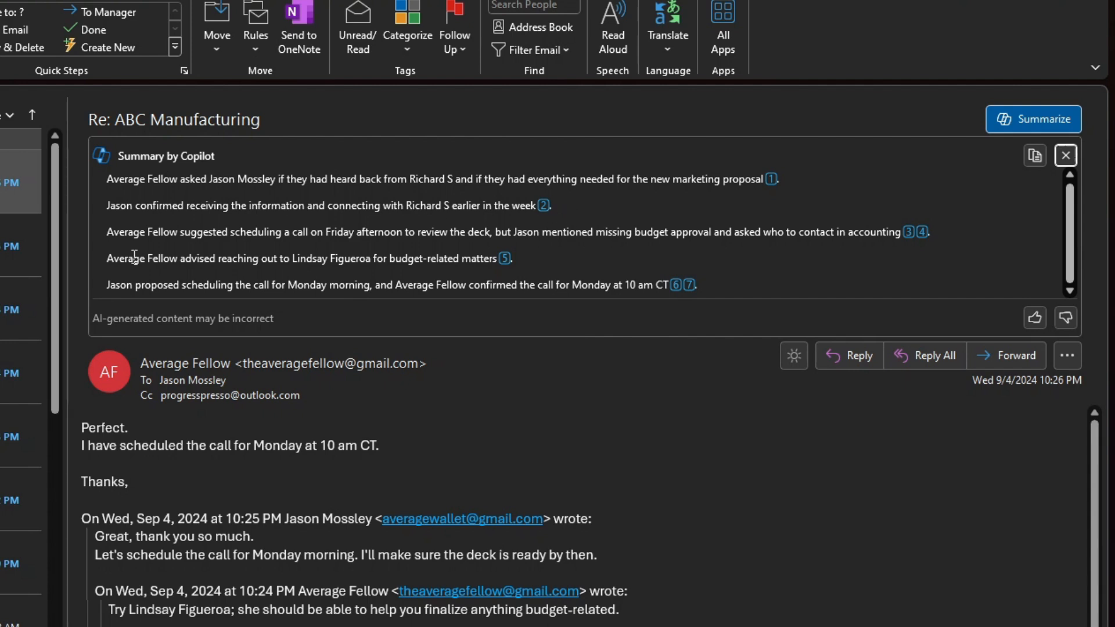
pyautogui.moveTo(367, 311)
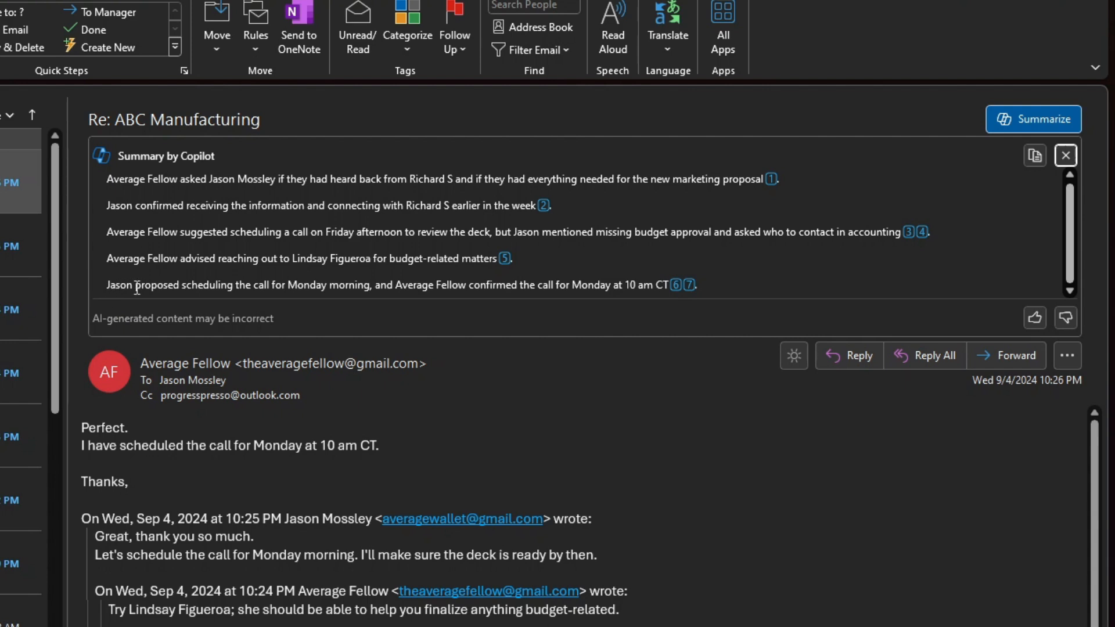
pyautogui.moveTo(316, 291)
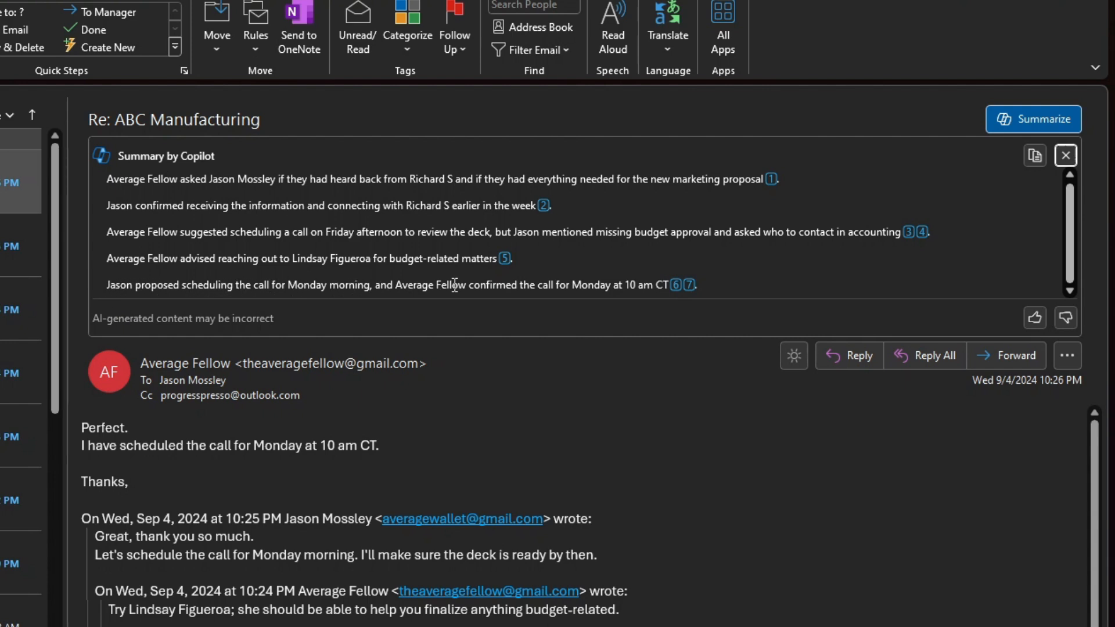
pyautogui.moveTo(677, 292)
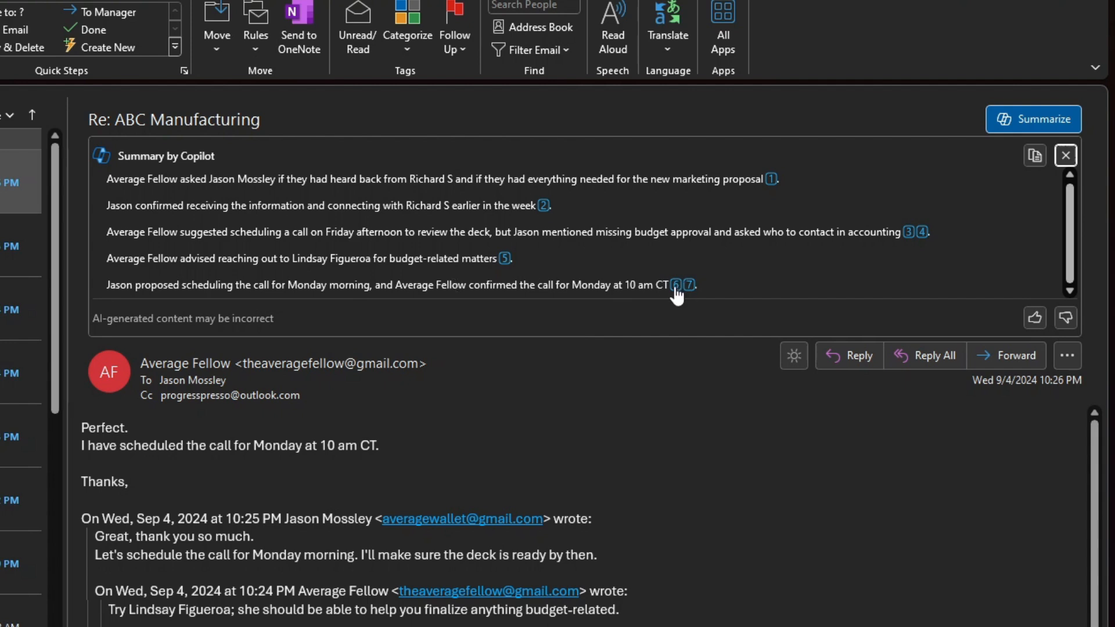
pyautogui.moveTo(662, 290)
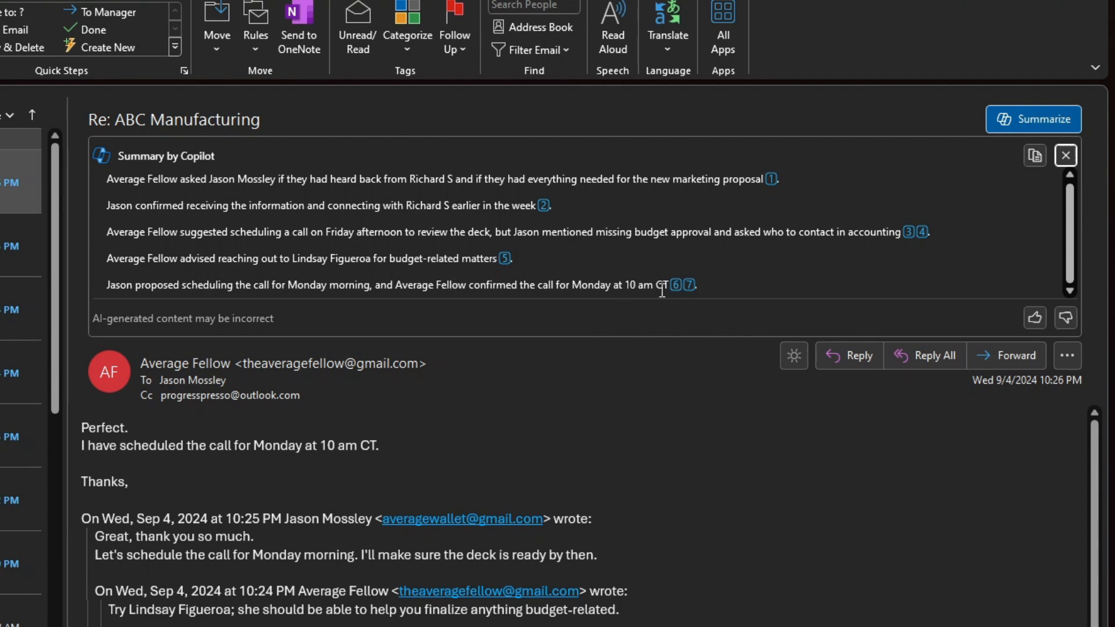
pyautogui.moveTo(677, 292)
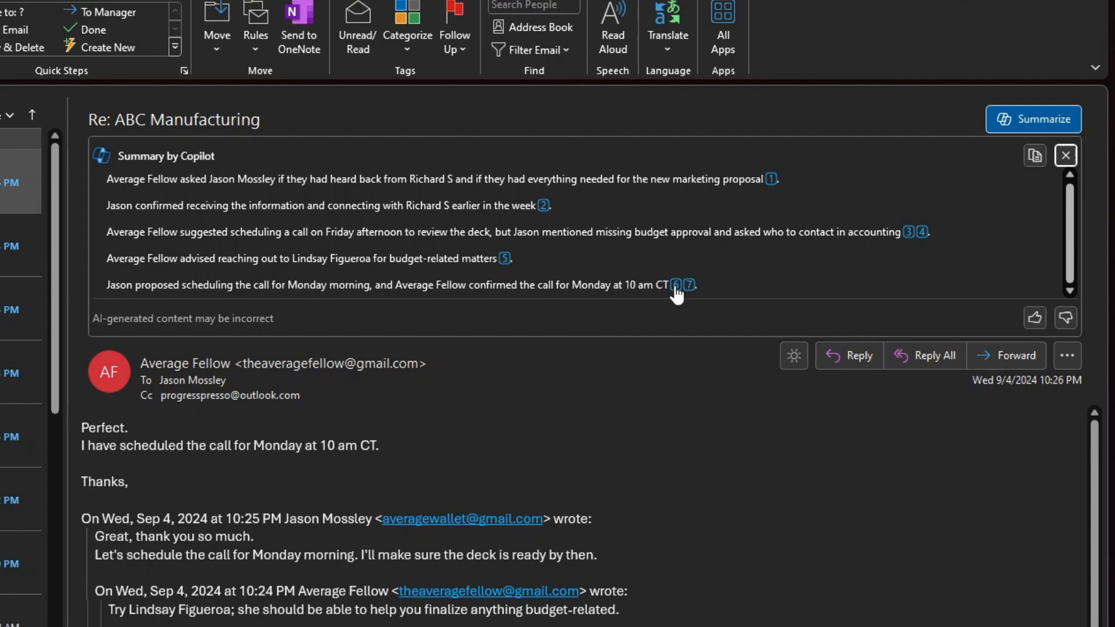
pyautogui.moveTo(688, 294)
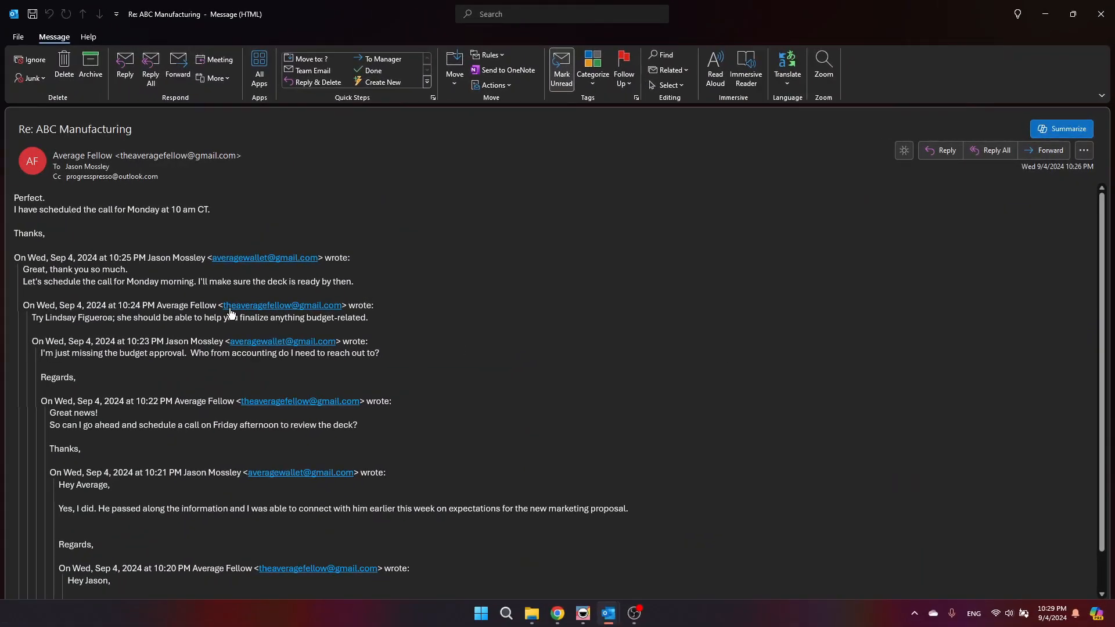
pyautogui.moveTo(1007, 83)
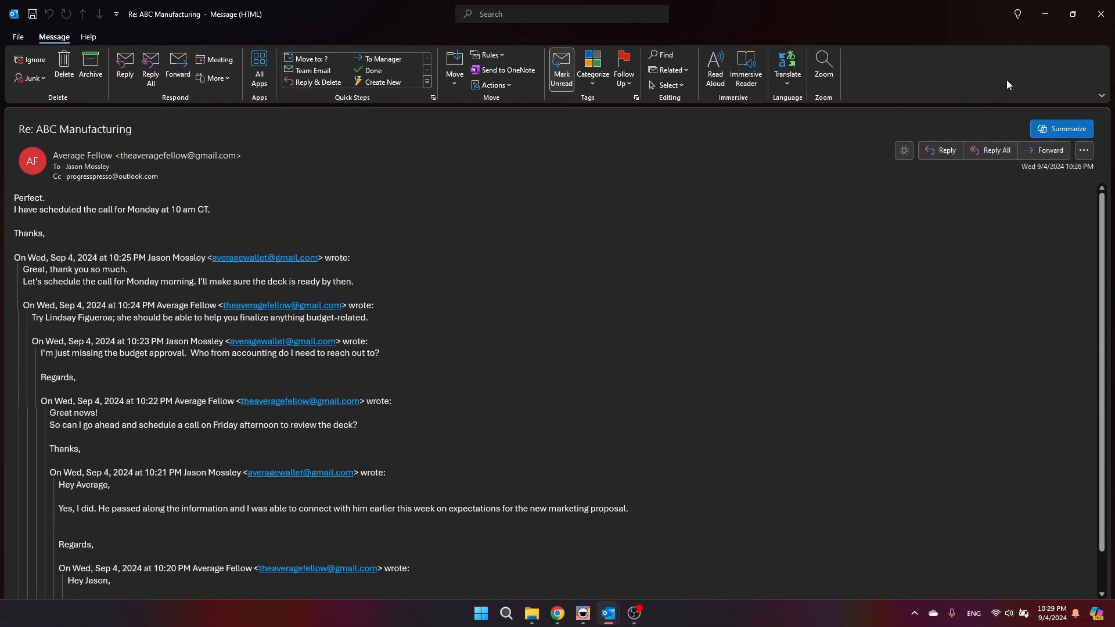
# Close the popped-out message, returning to the inbox with the Copilot summary still shown.
pyautogui.click(1065, 129)
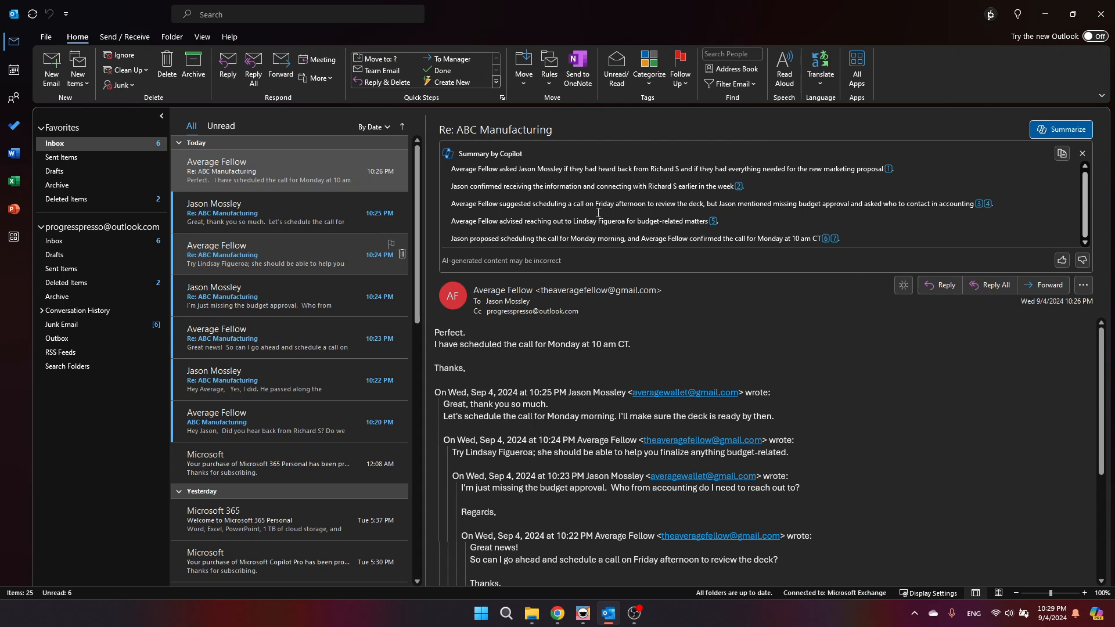
pyautogui.moveTo(448, 190)
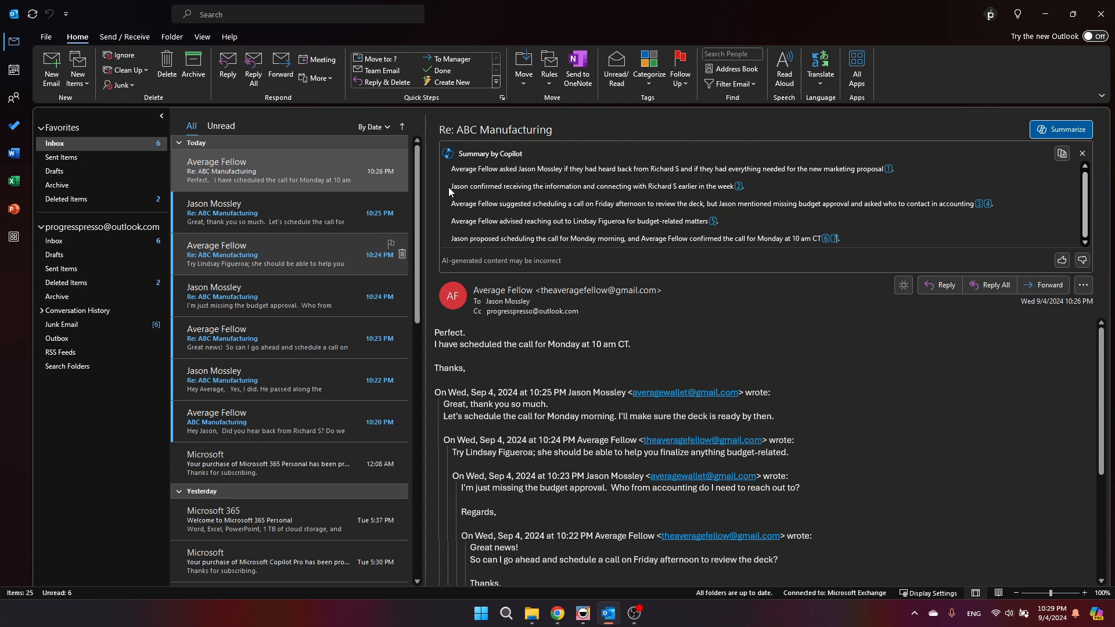
pyautogui.moveTo(739, 194)
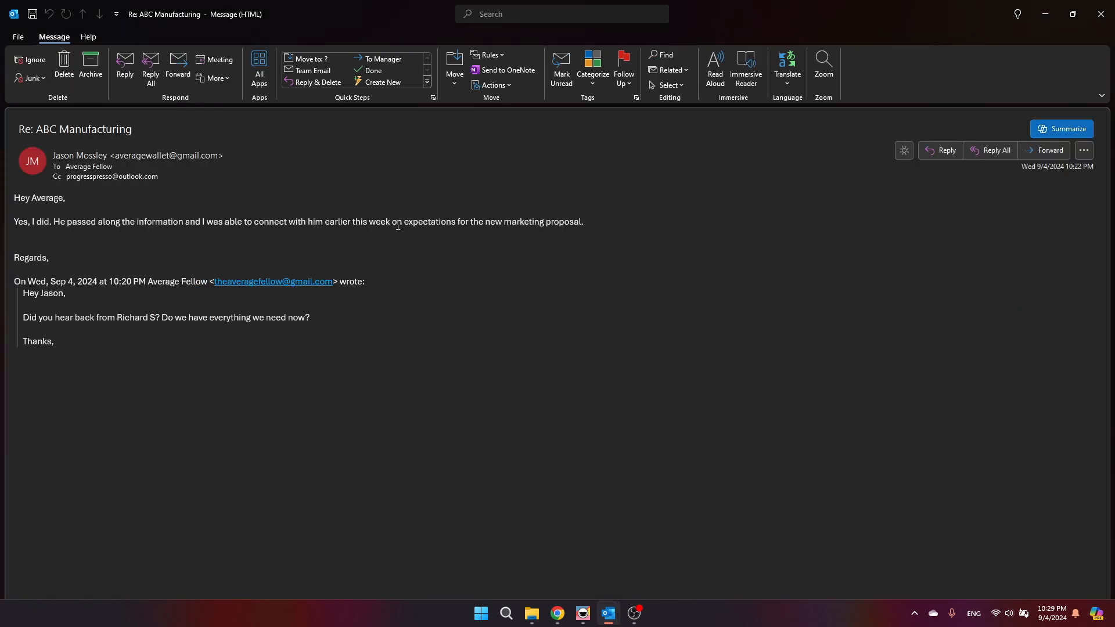
pyautogui.moveTo(306, 450)
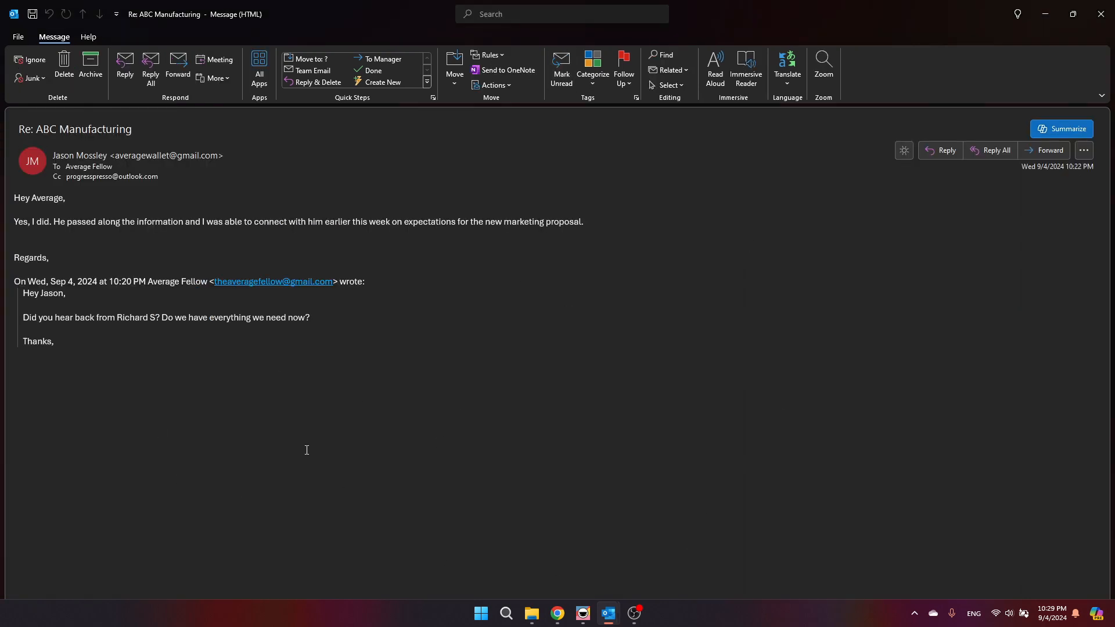
pyautogui.moveTo(1105, 13)
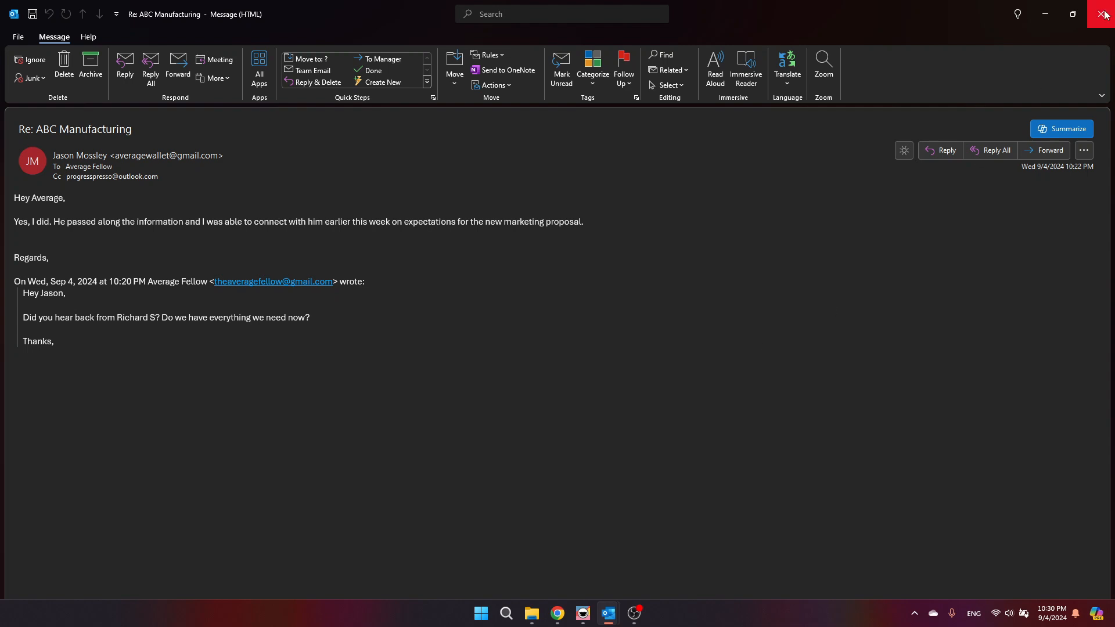
pyautogui.click(1105, 14)
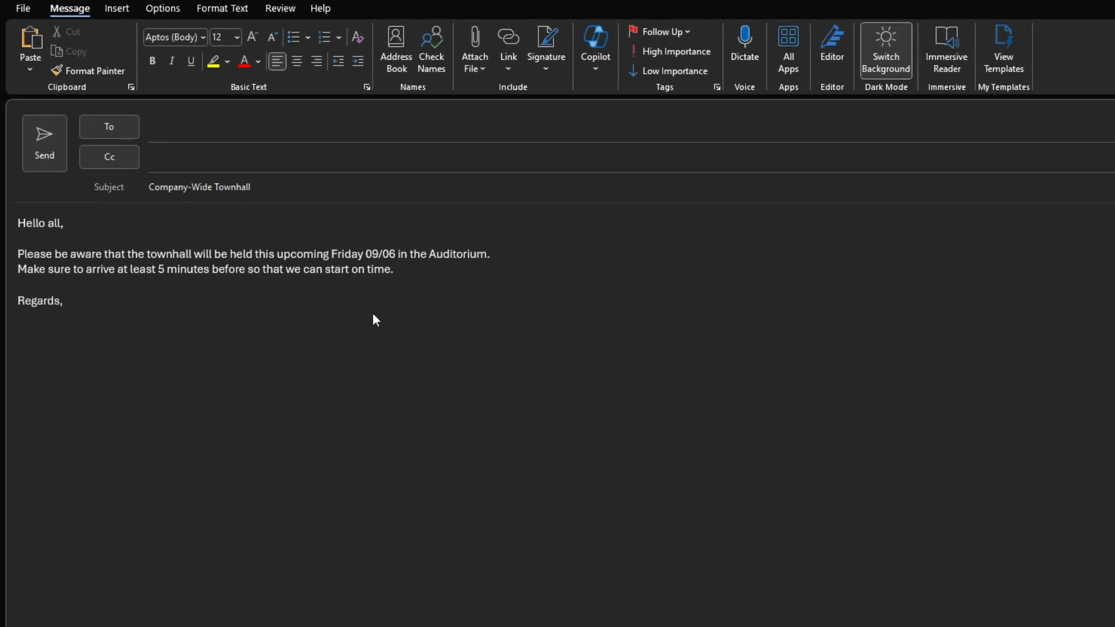
pyautogui.moveTo(278, 331)
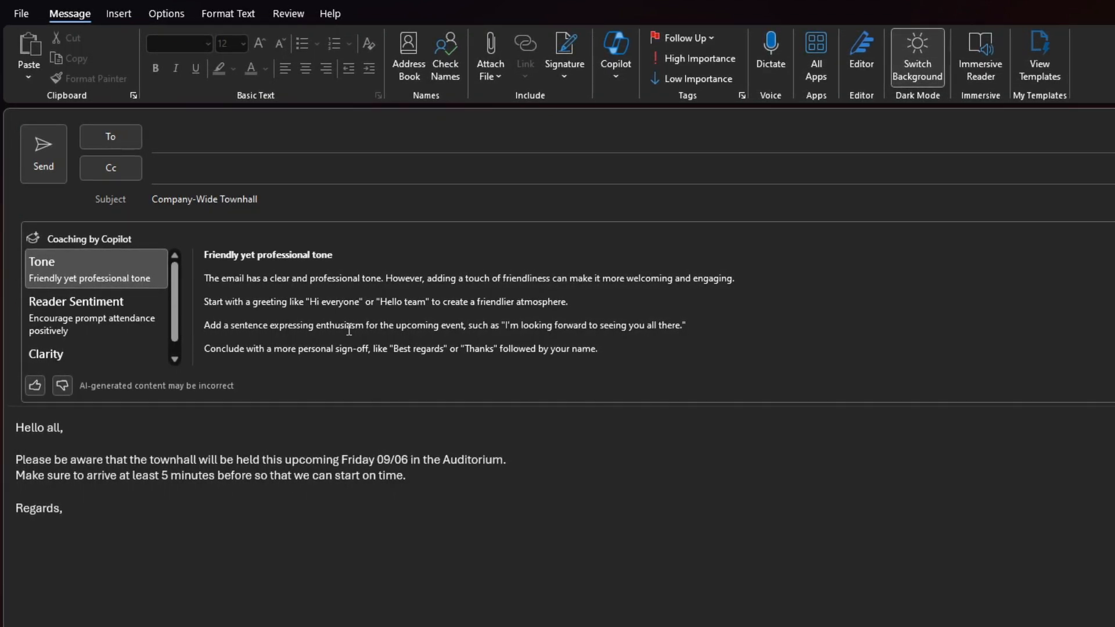
pyautogui.doubleClick(335, 302)
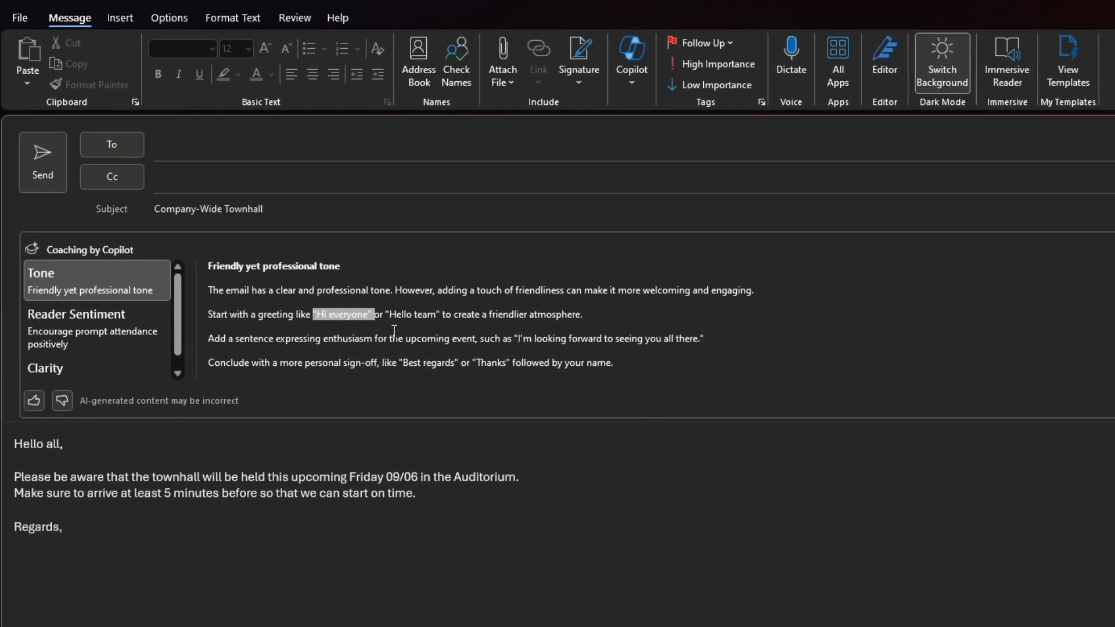
pyautogui.moveTo(425, 450)
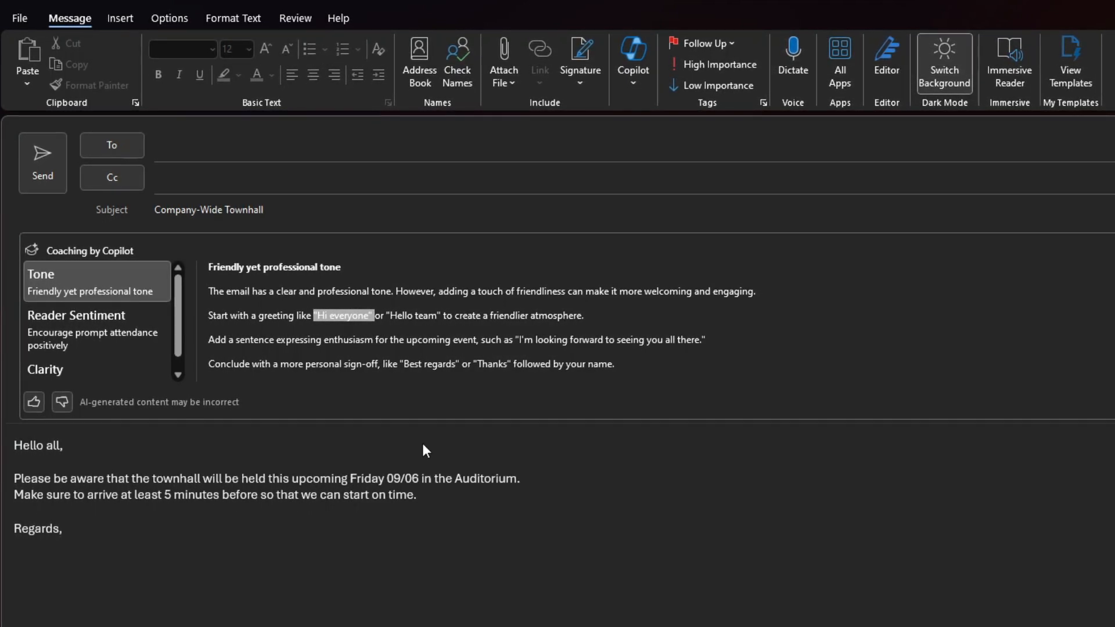
pyautogui.moveTo(242, 515)
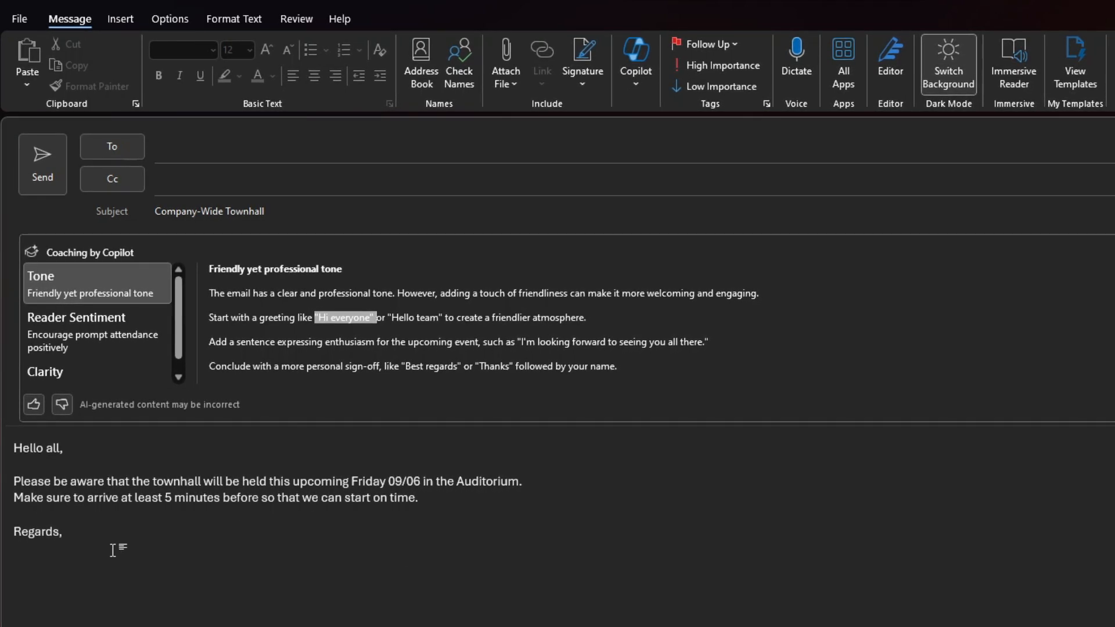
pyautogui.moveTo(573, 376)
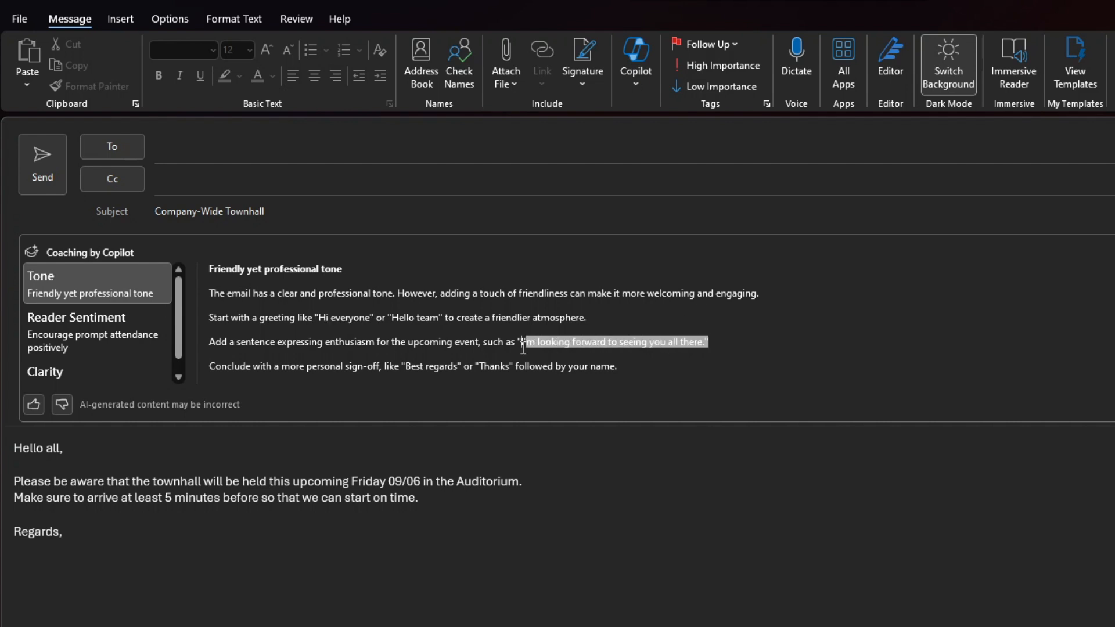
pyautogui.moveTo(420, 453)
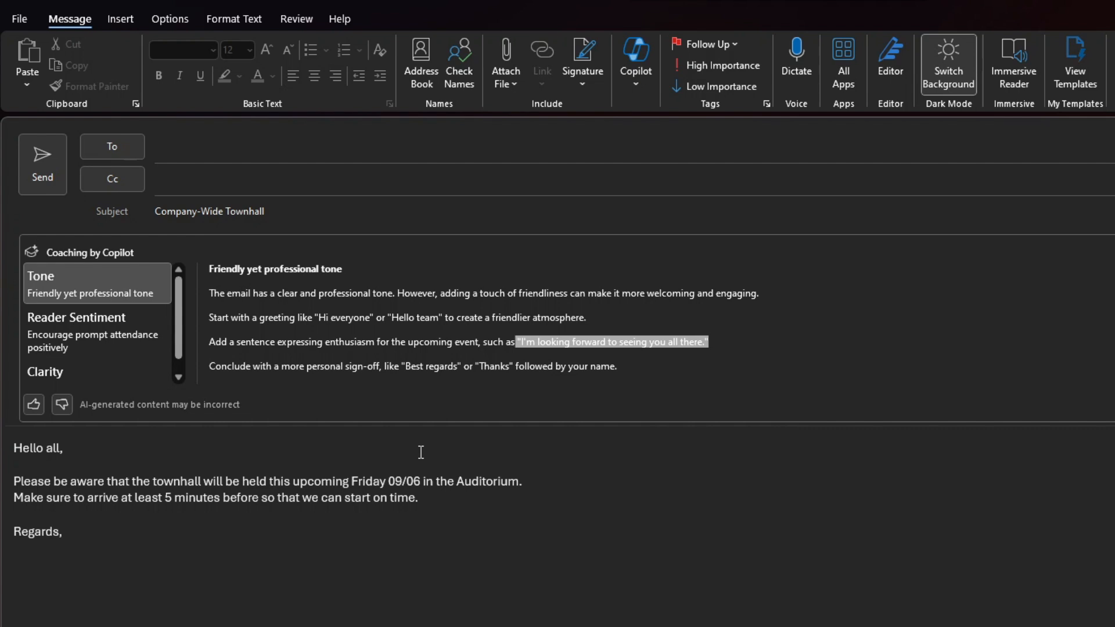
pyautogui.moveTo(628, 440)
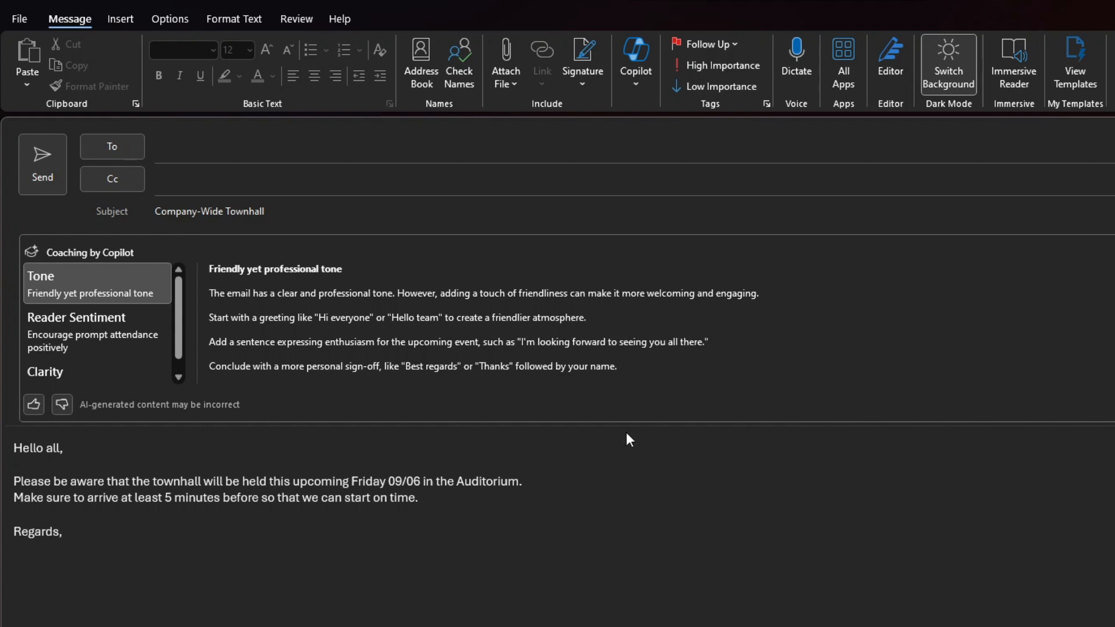
pyautogui.moveTo(516, 524)
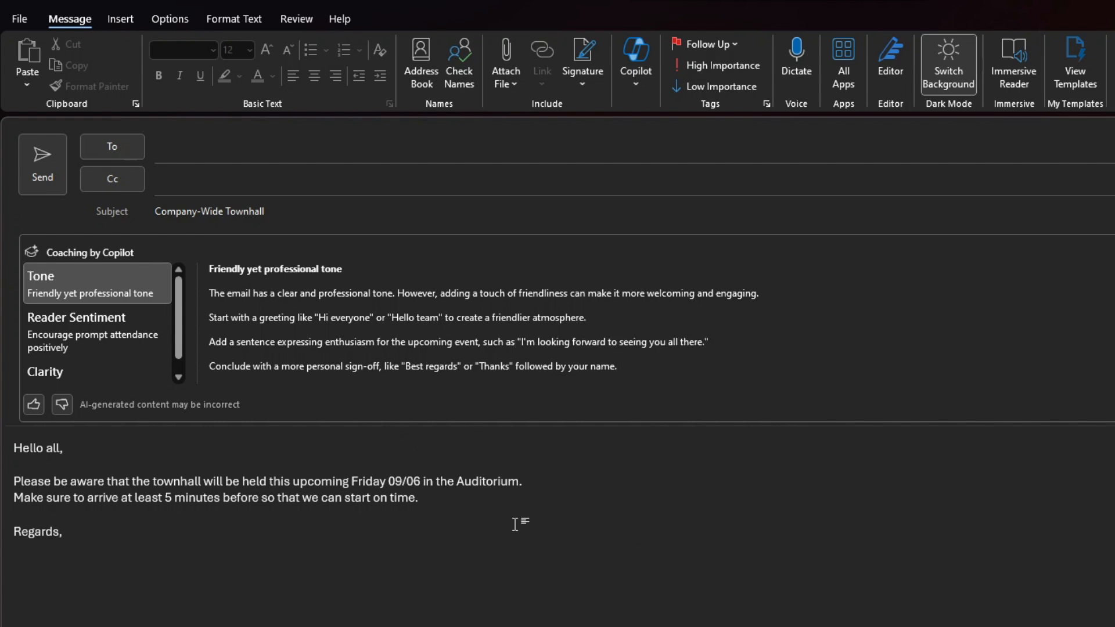
pyautogui.moveTo(679, 443)
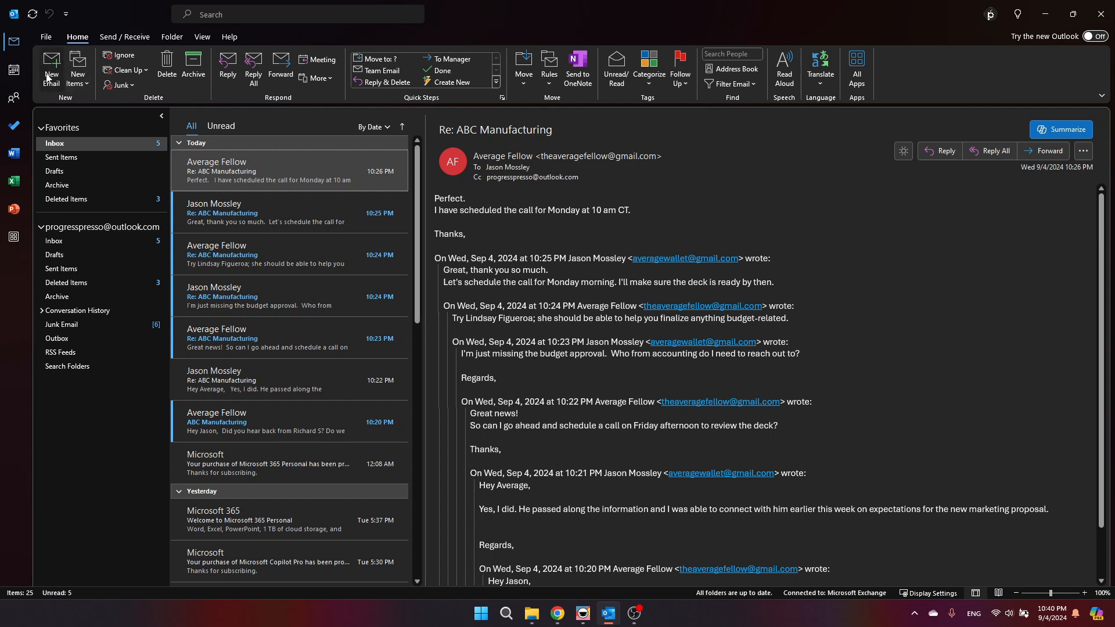
# Open a new blank email with the Draft with Copilot box, then close it.
pyautogui.click(51, 69)
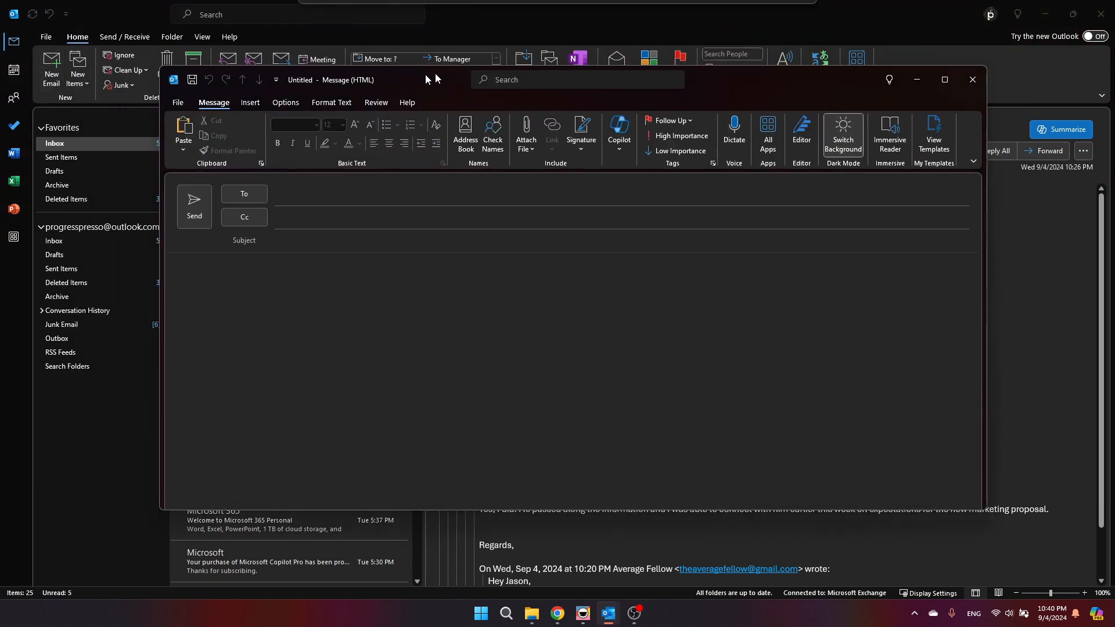
pyautogui.click(618, 132)
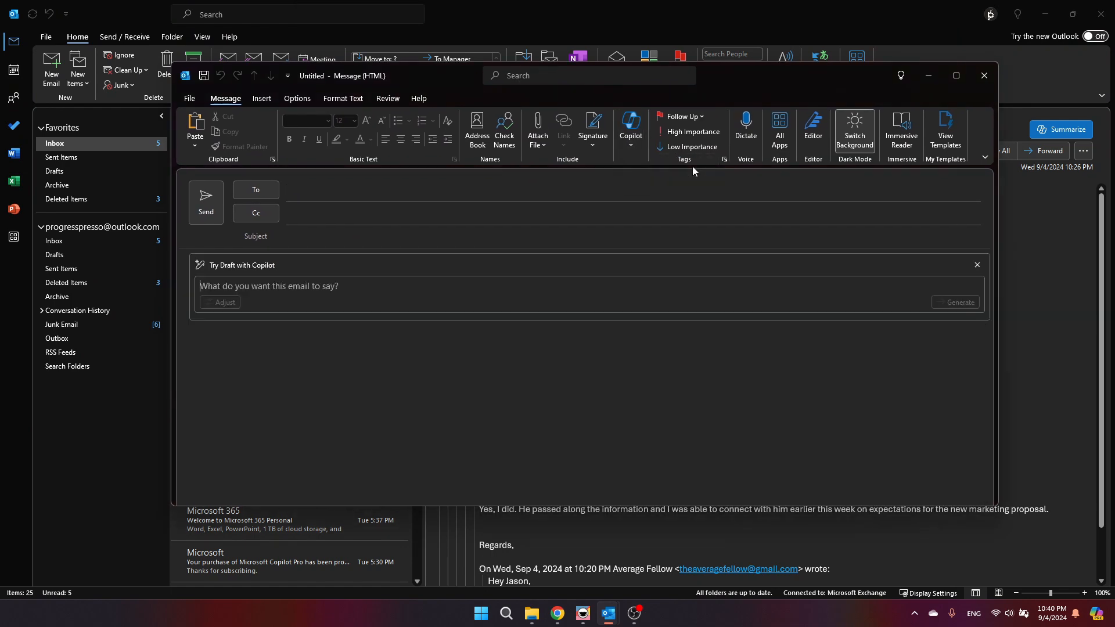
pyautogui.moveTo(339, 326)
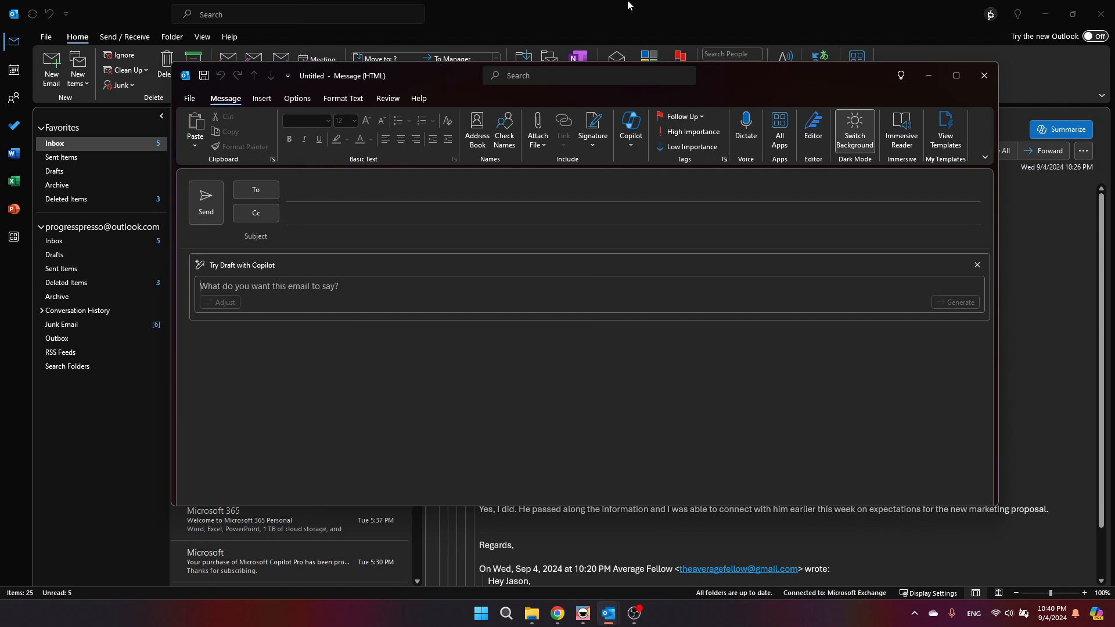
pyautogui.click(984, 76)
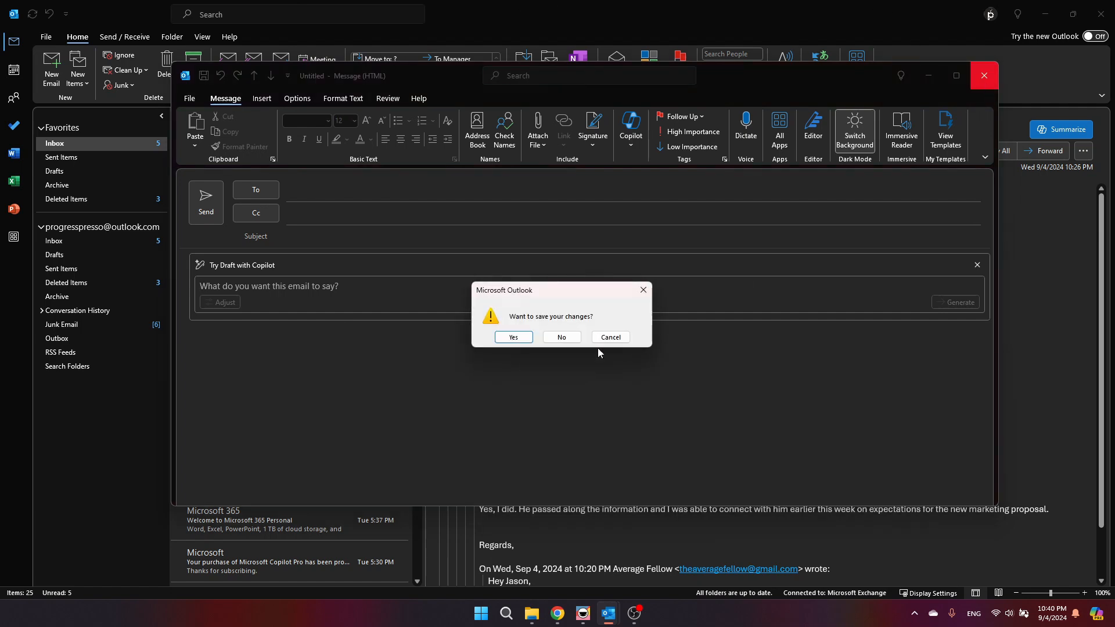
# Discard the unsaved blank message and start a reply-all on the maximized ABC Manufacturing thread.
pyautogui.click(561, 337)
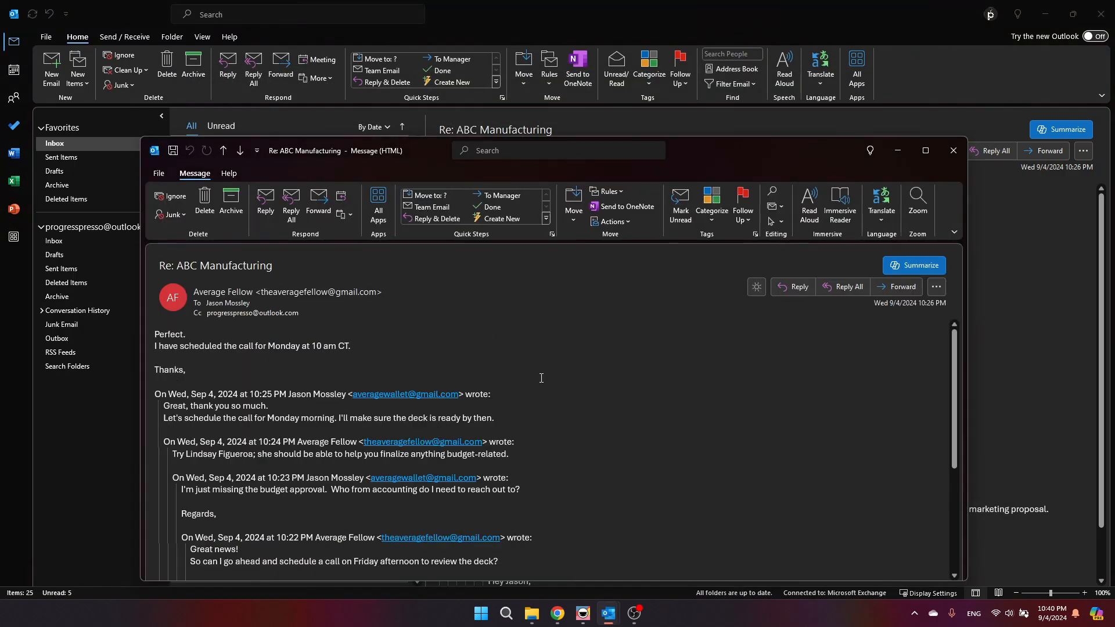
pyautogui.click(926, 149)
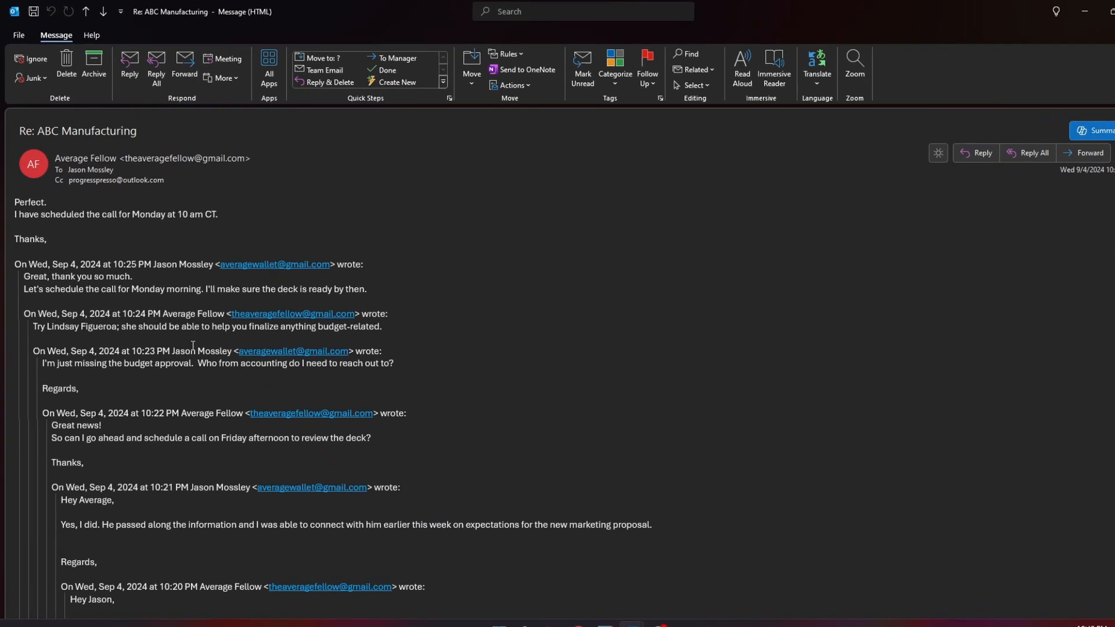
pyautogui.click(1033, 152)
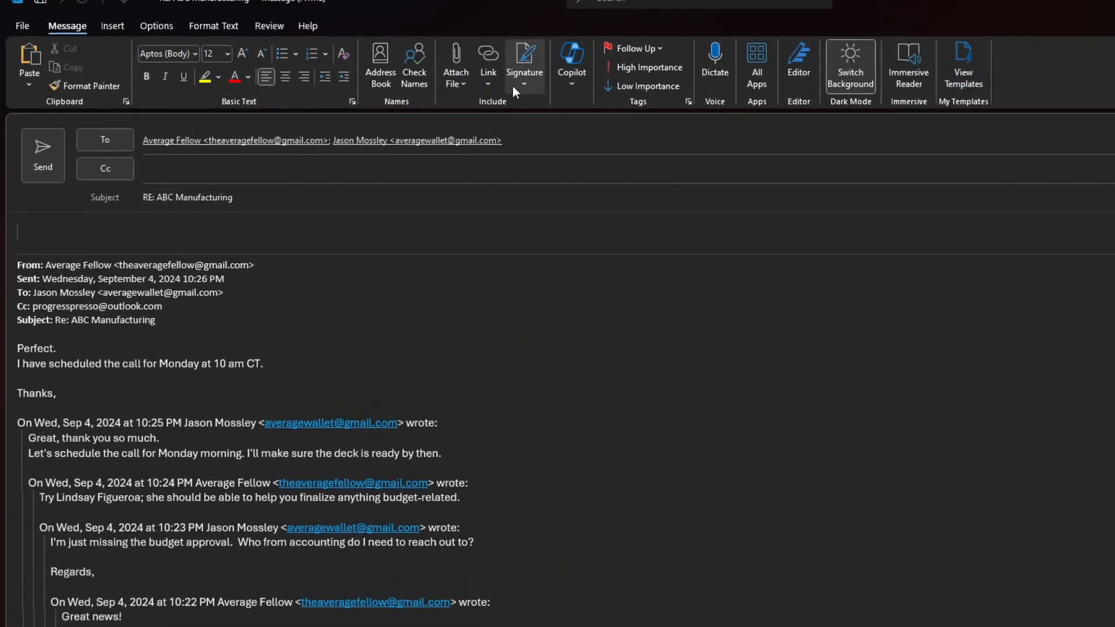
# Ask Copilot to draft: 'Please mention to other users to add a slide on the support schema to the deck.'.
pyautogui.click(572, 64)
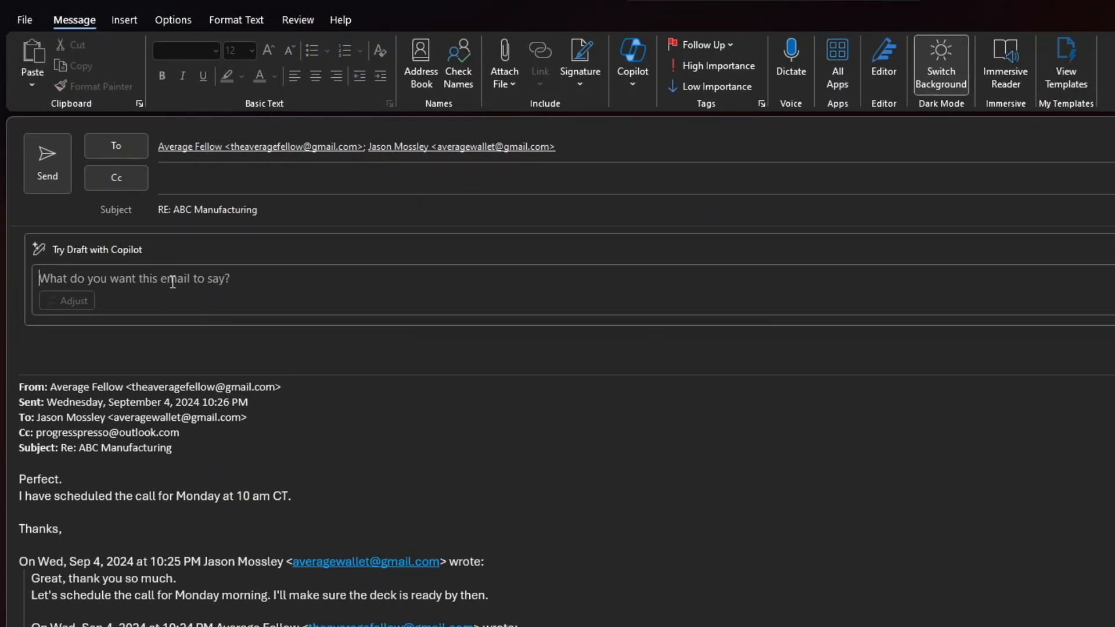
pyautogui.write('Ple')
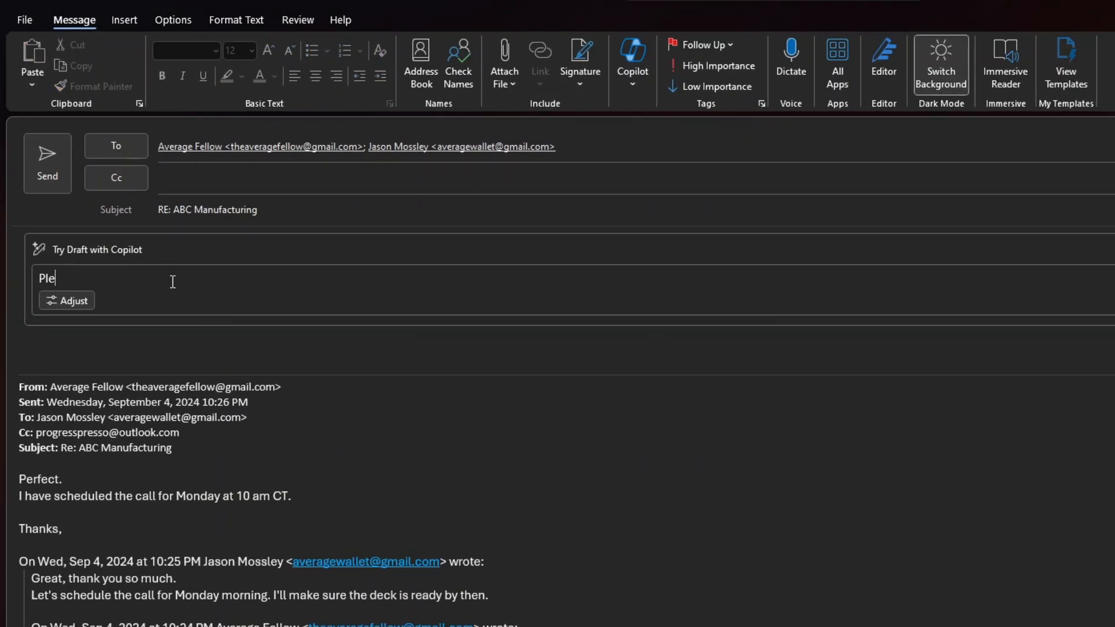
pyautogui.write('ase mention')
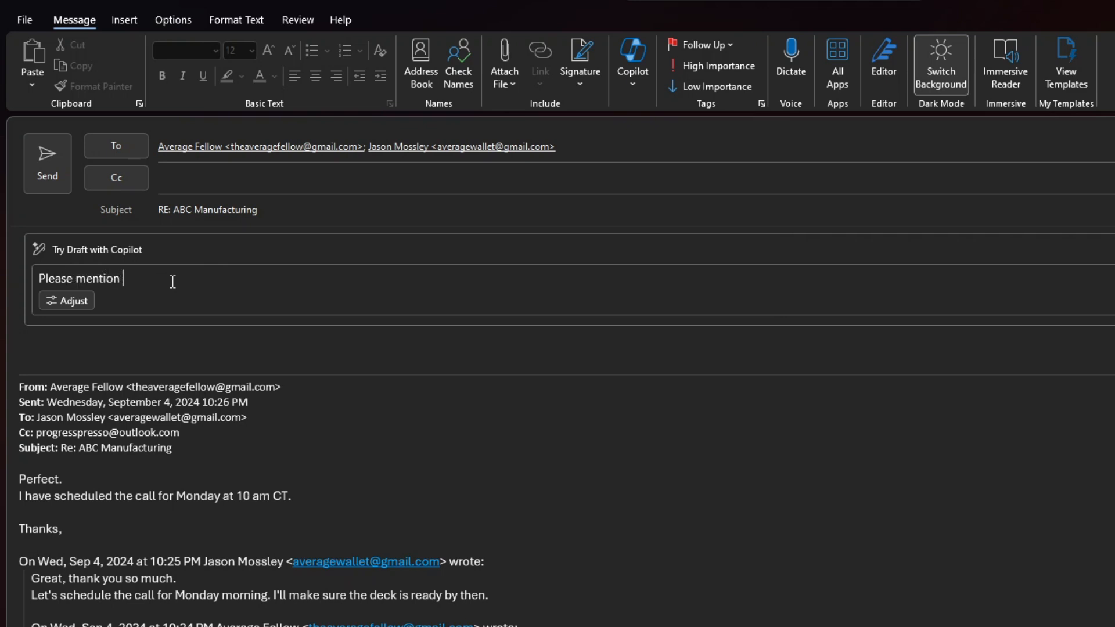
pyautogui.write('to')
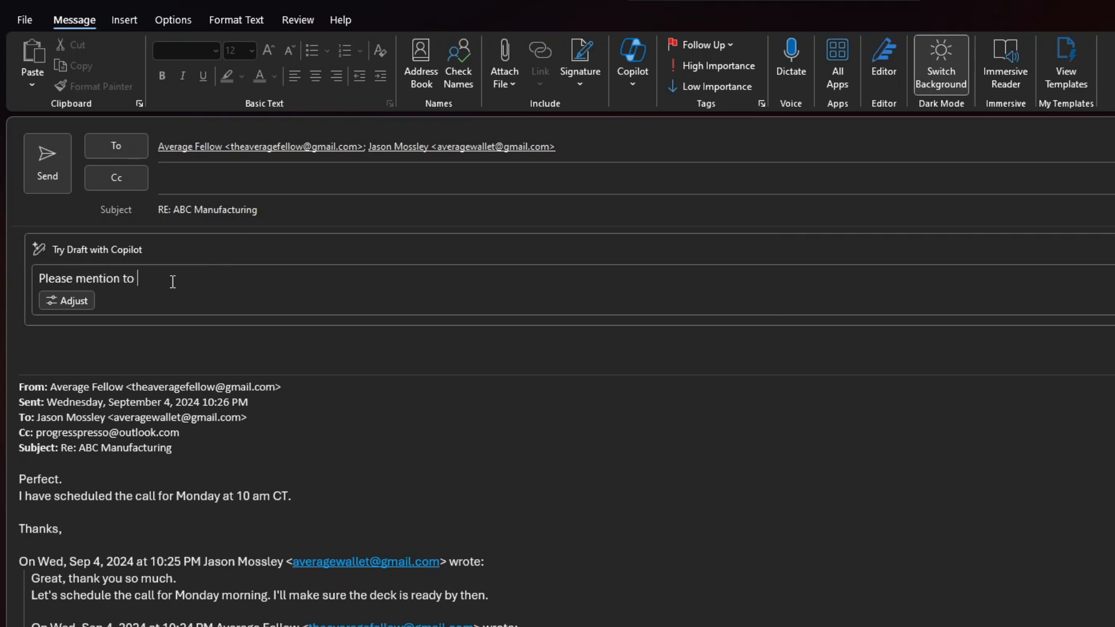
pyautogui.write('other users')
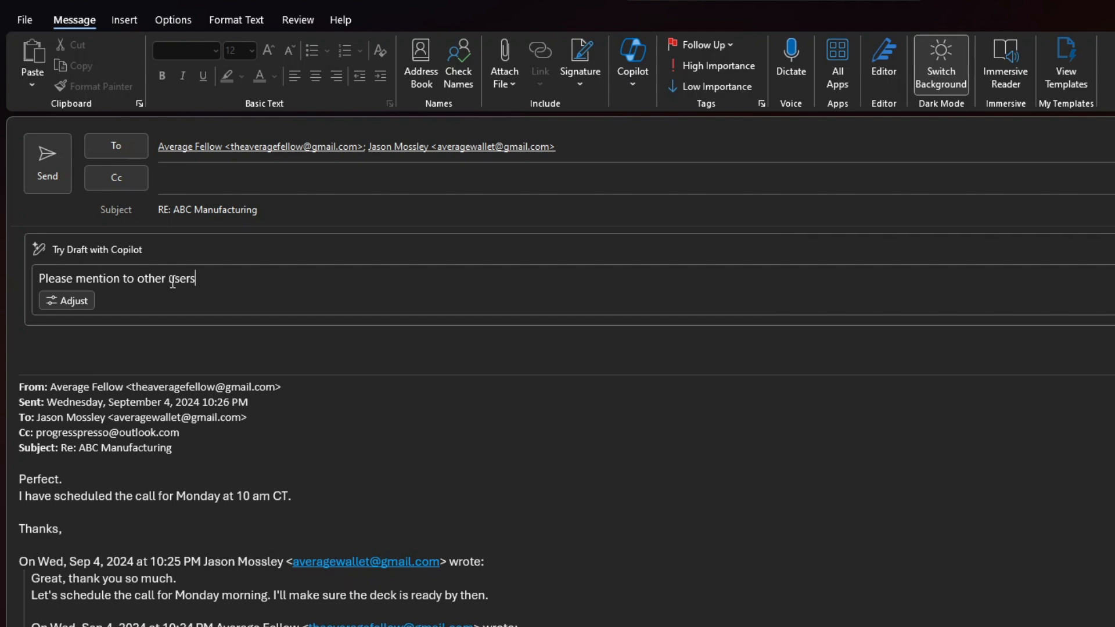
pyautogui.write('to add a')
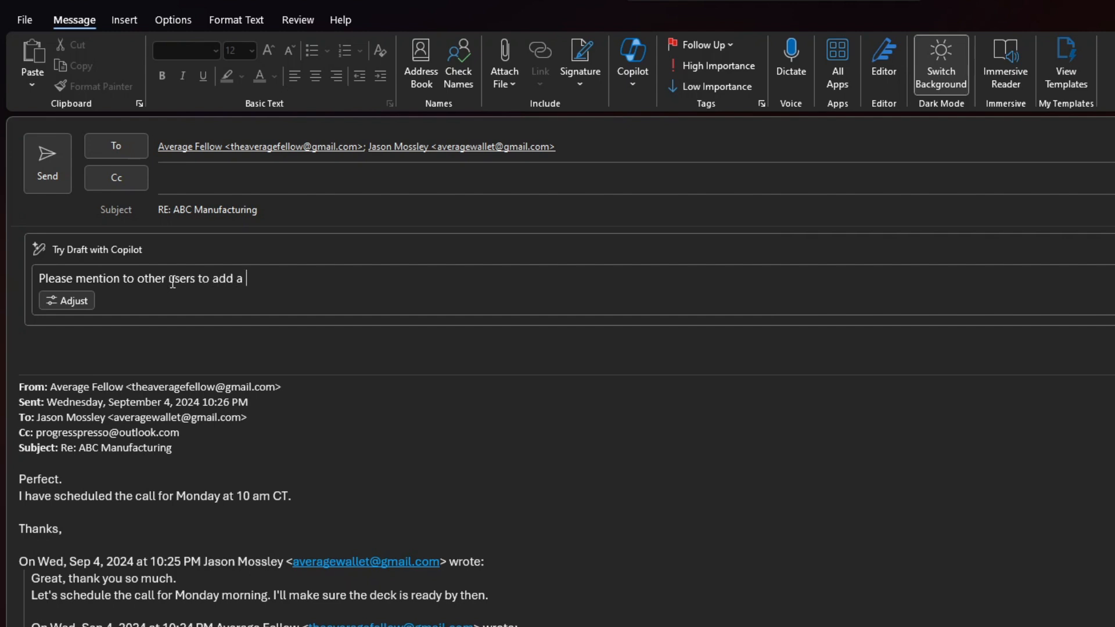
pyautogui.write('slide on the s')
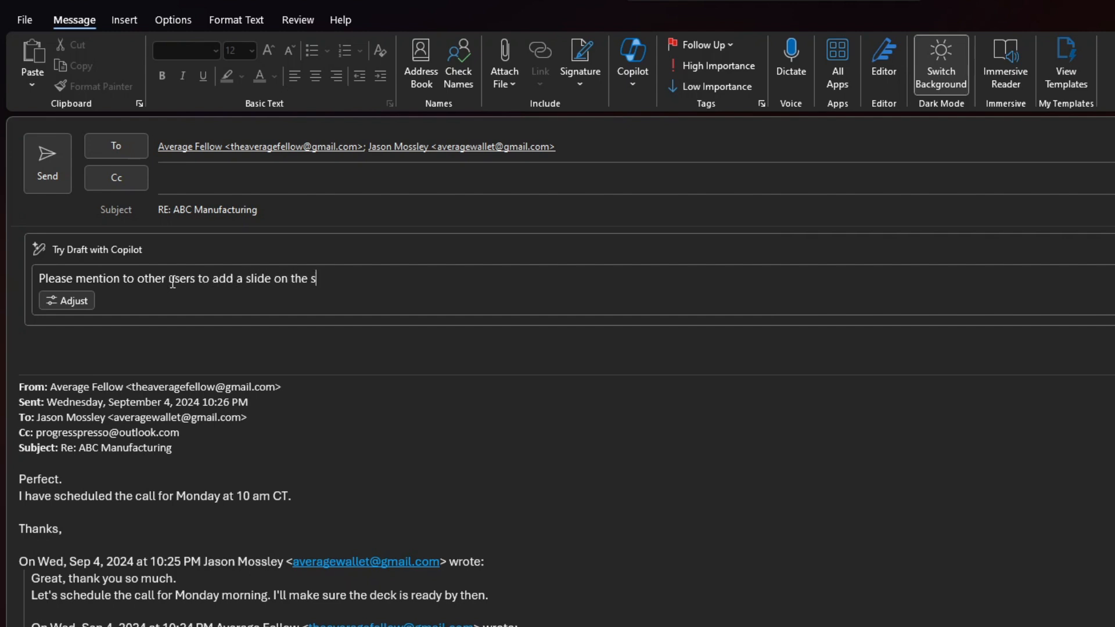
pyautogui.write('upport schema')
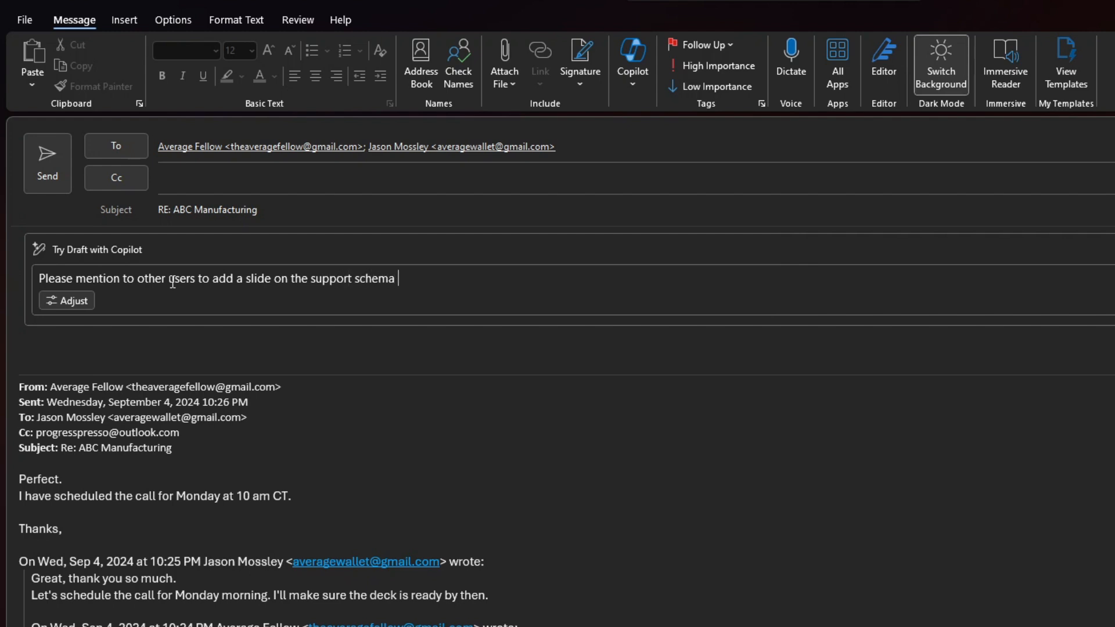
pyautogui.write('to the deck.')
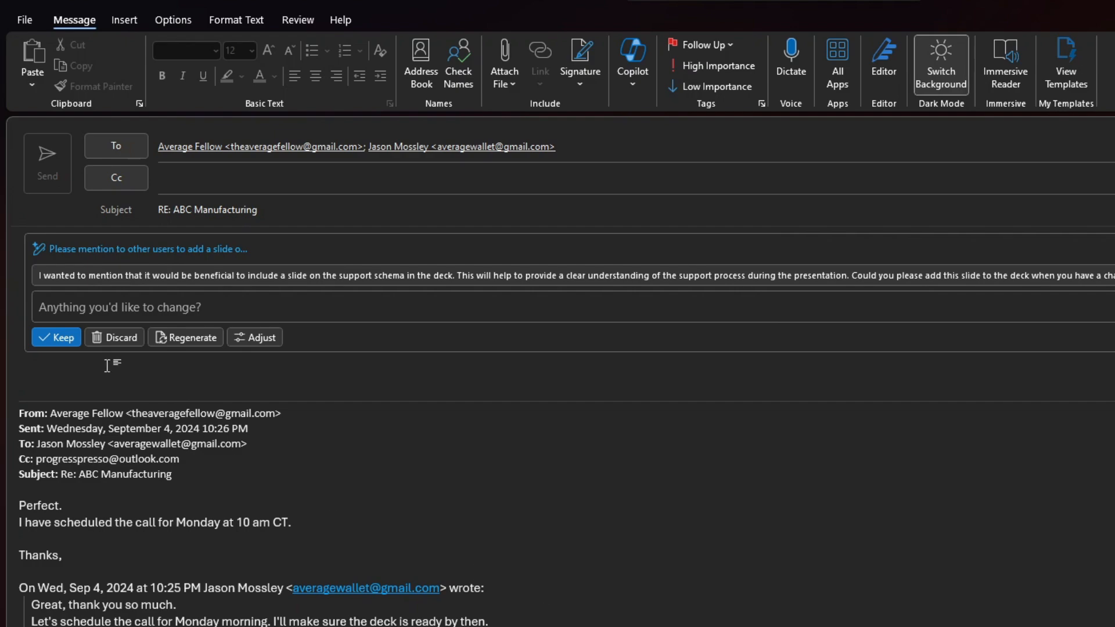
pyautogui.click(56, 336)
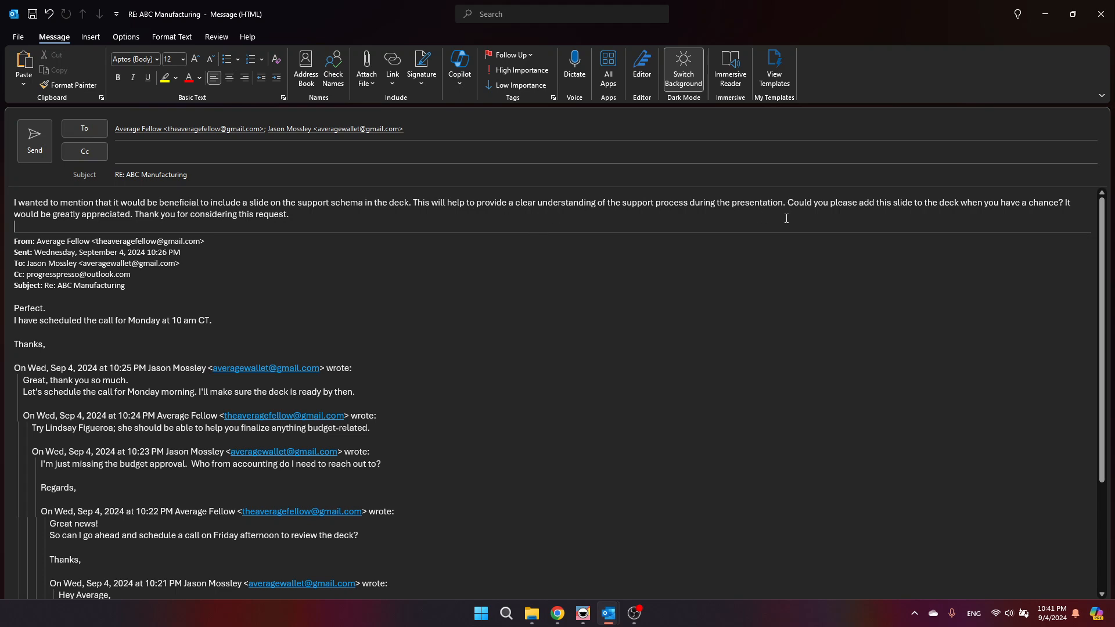
pyautogui.moveTo(629, 234)
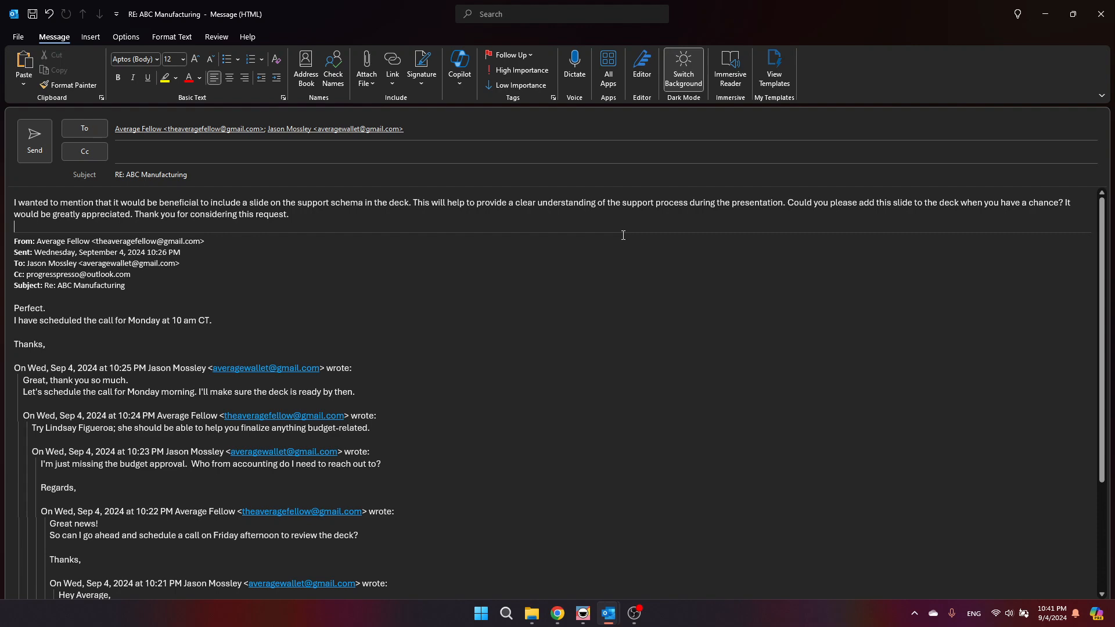
pyautogui.scroll(-3)
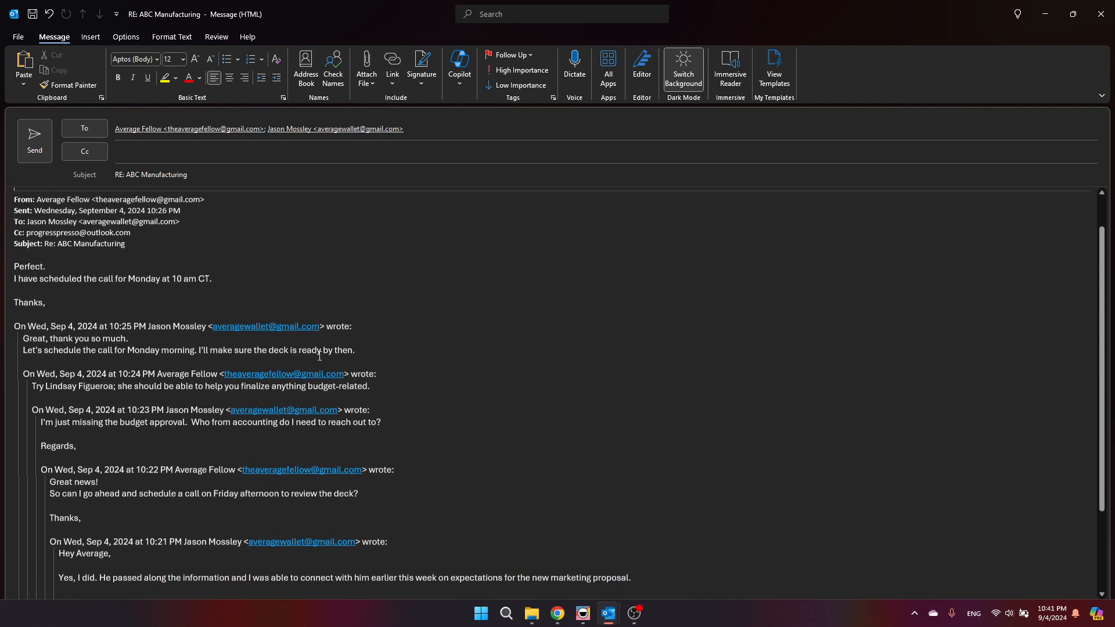
pyautogui.scroll(3)
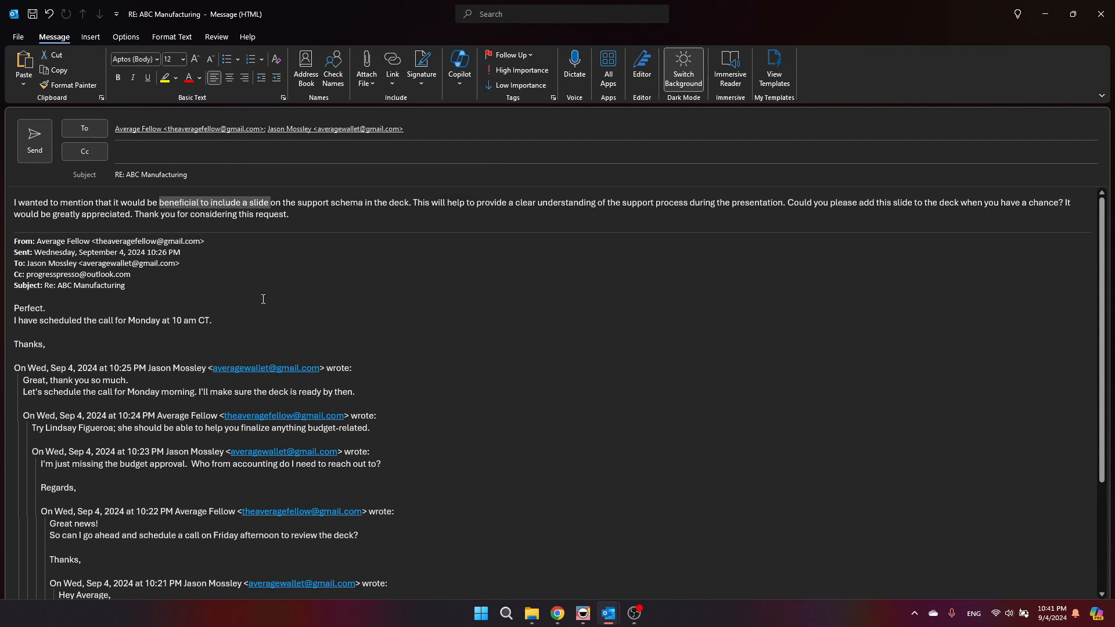
pyautogui.moveTo(198, 276)
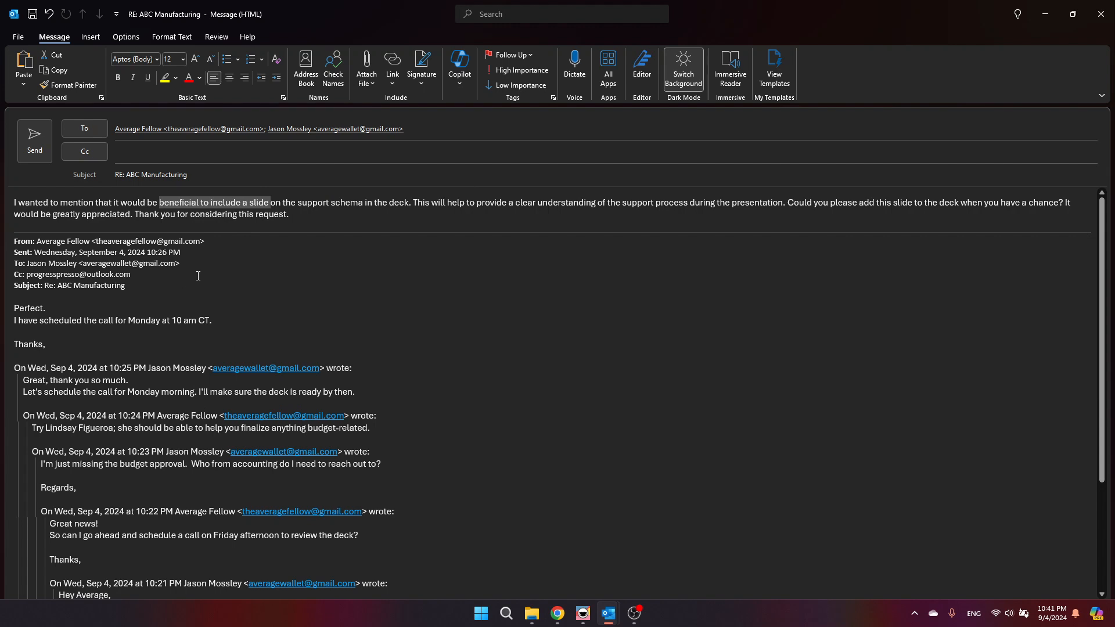
pyautogui.click(291, 215)
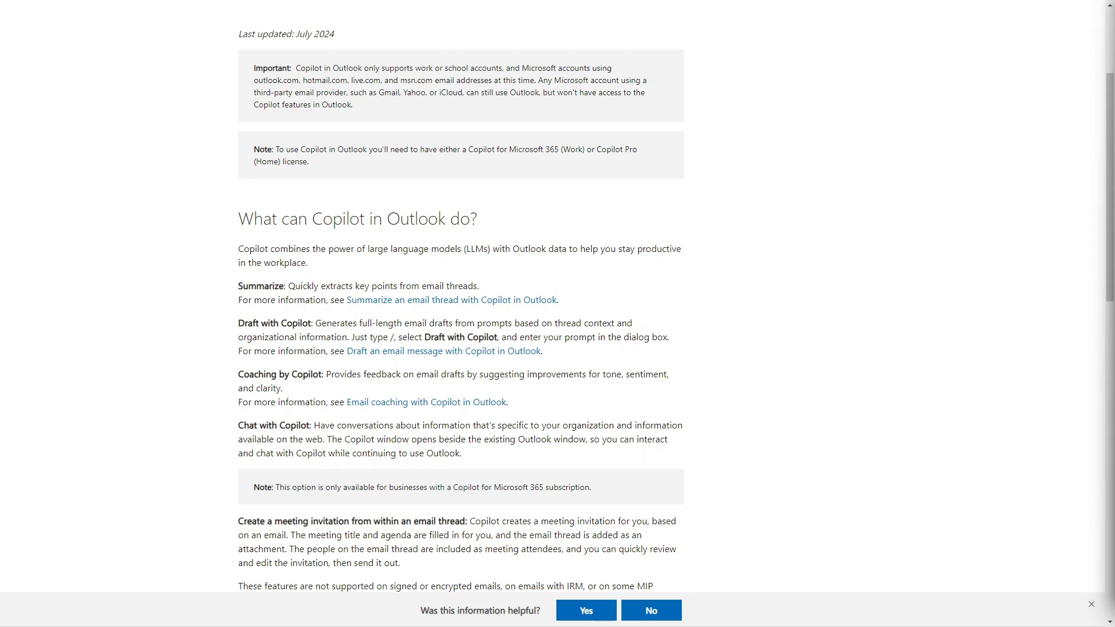
pyautogui.moveTo(1021, 454)
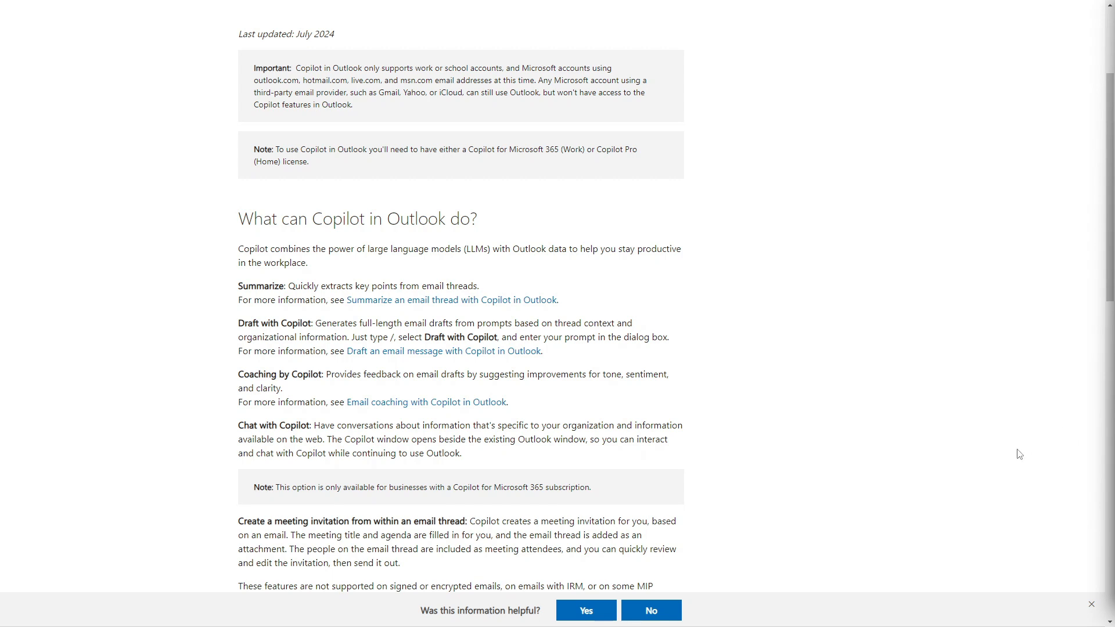
pyautogui.moveTo(685, 441)
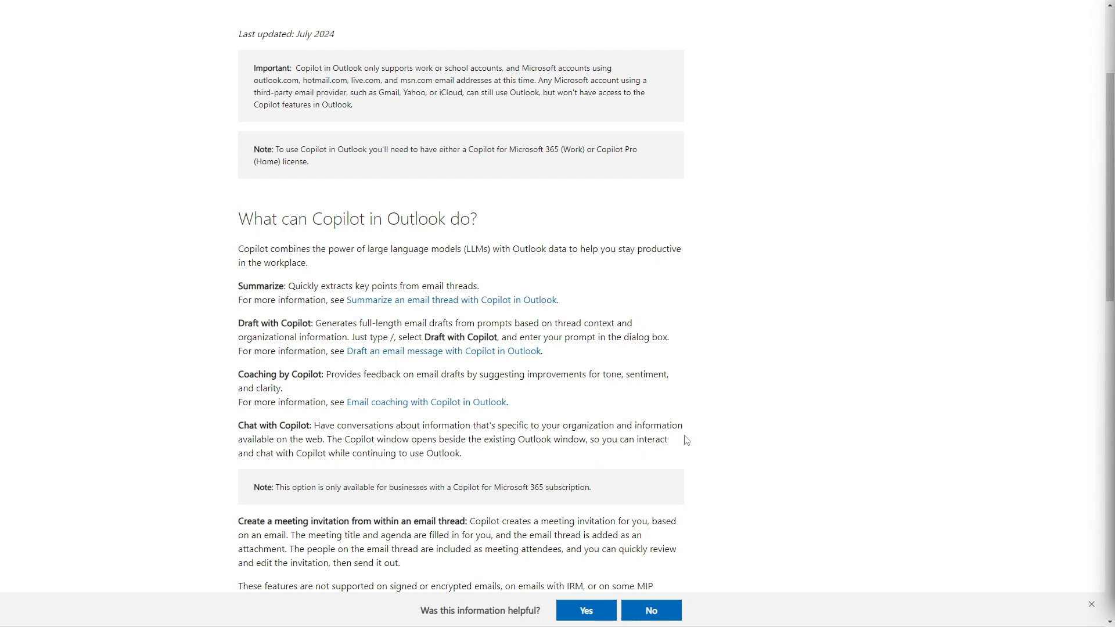
# Scroll the Copilot in Outlook support article down to its feature list.
pyautogui.scroll(-3)
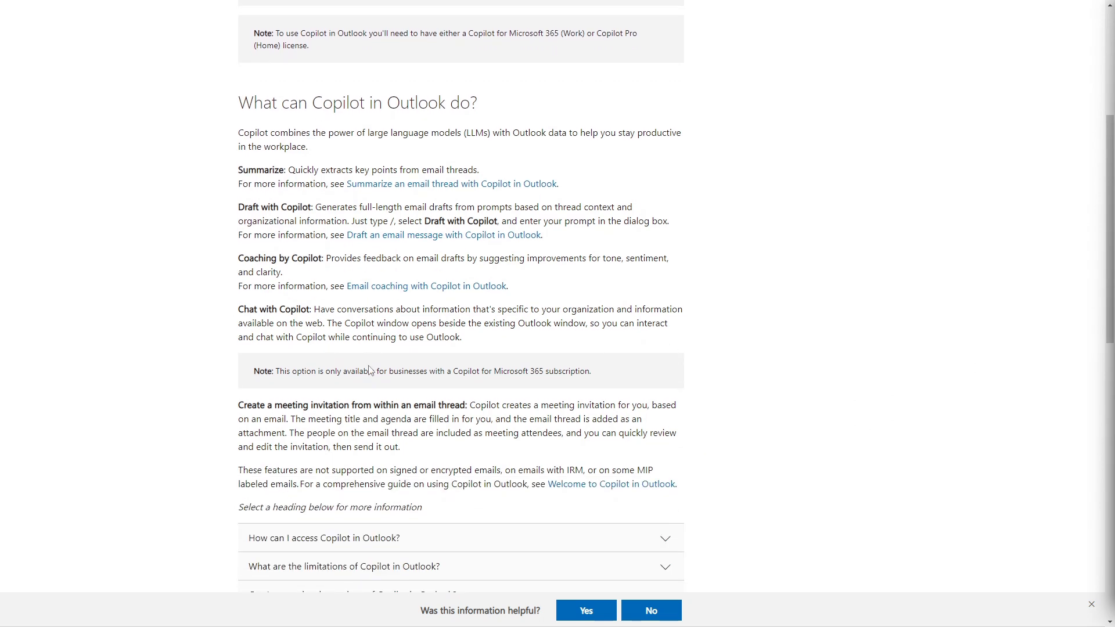
pyautogui.moveTo(361, 386)
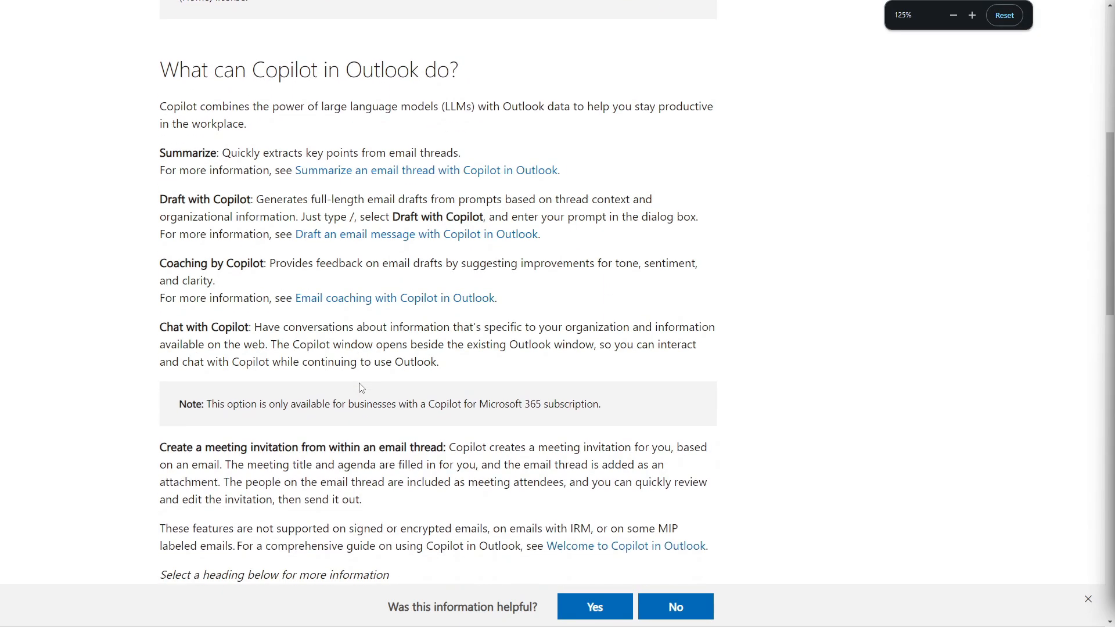
pyautogui.click(1002, 14)
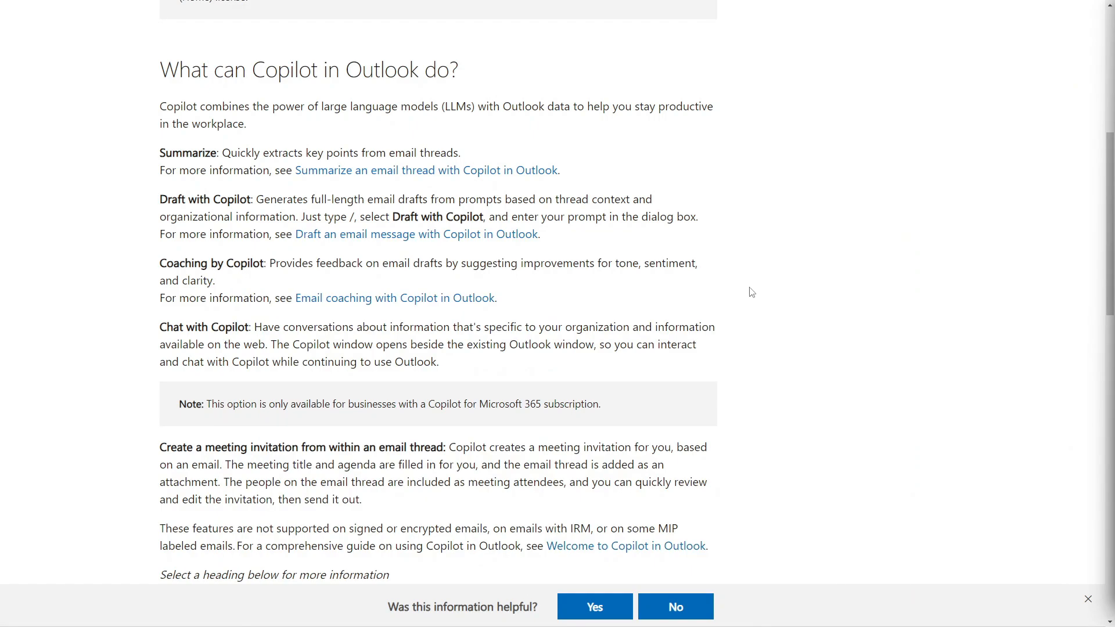
pyautogui.moveTo(173, 409)
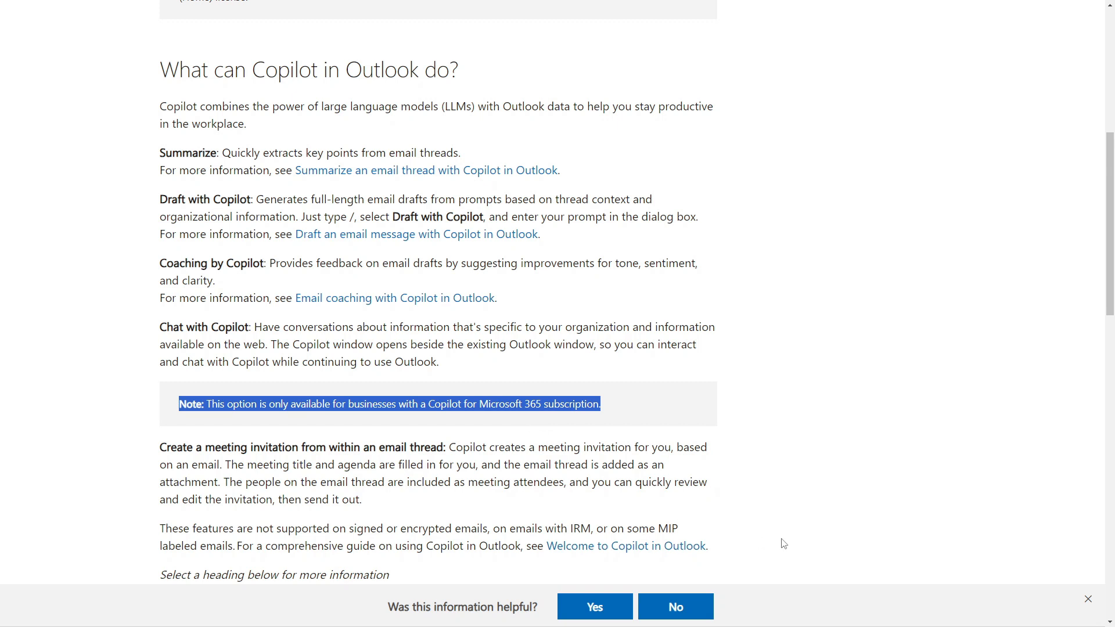
pyautogui.moveTo(772, 524)
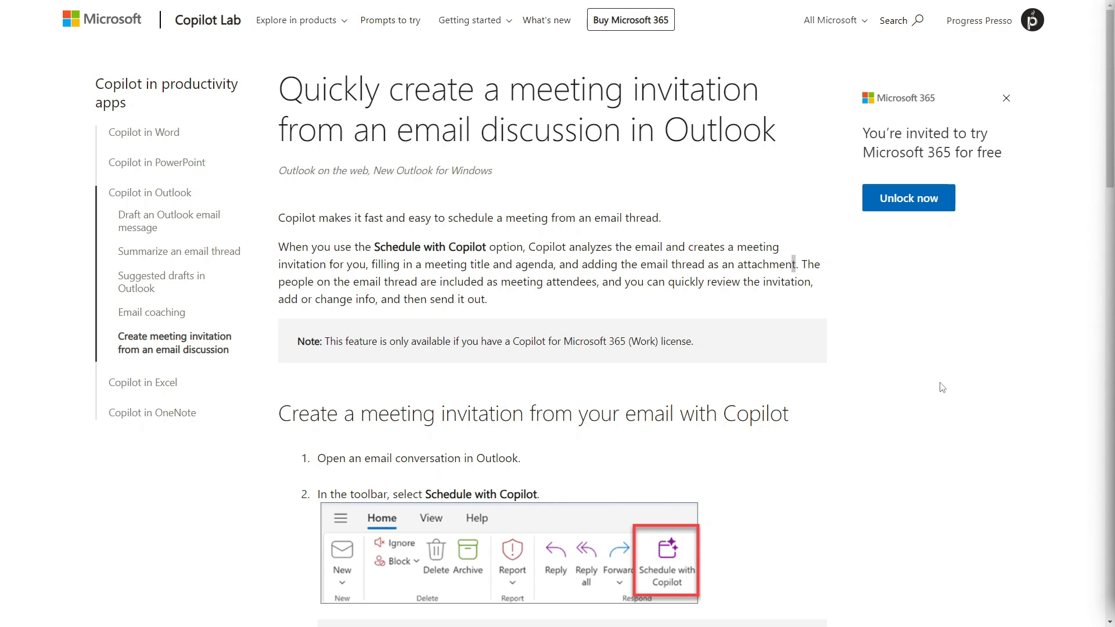
# Scroll through the Copilot Lab meeting-invitation article's steps down to its closing links.
pyautogui.scroll(-3)
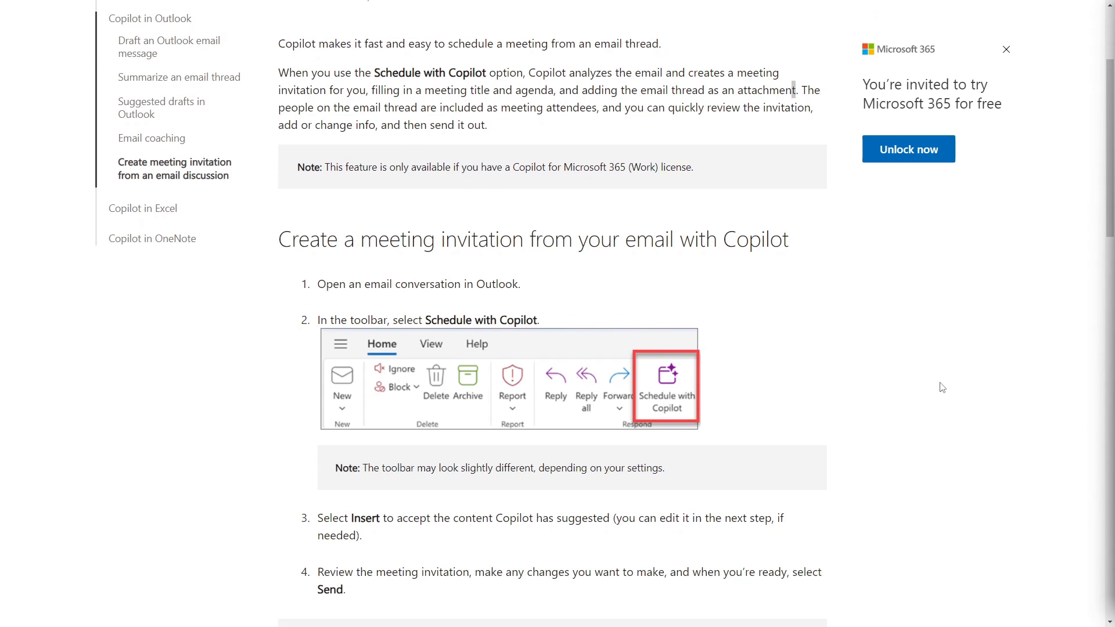
pyautogui.moveTo(888, 412)
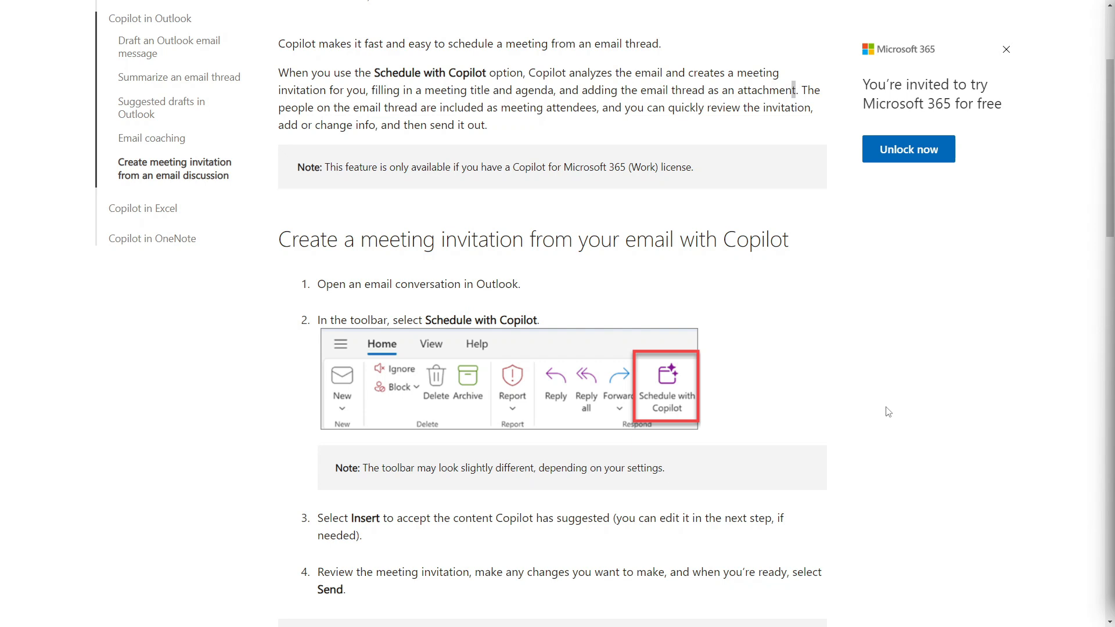
pyautogui.scroll(-3)
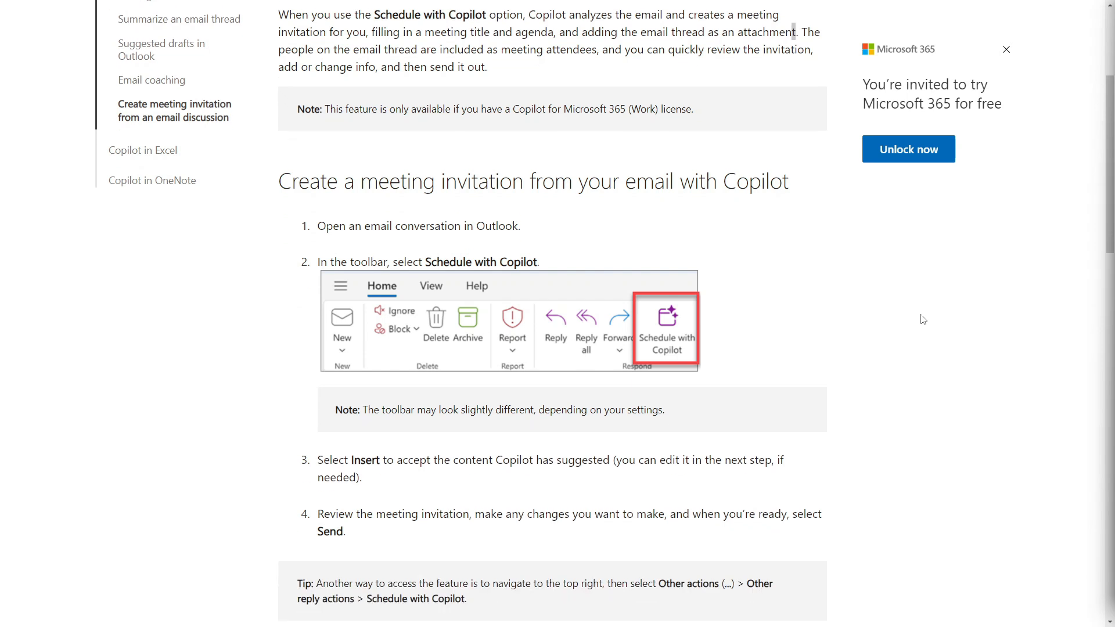
pyautogui.scroll(-3)
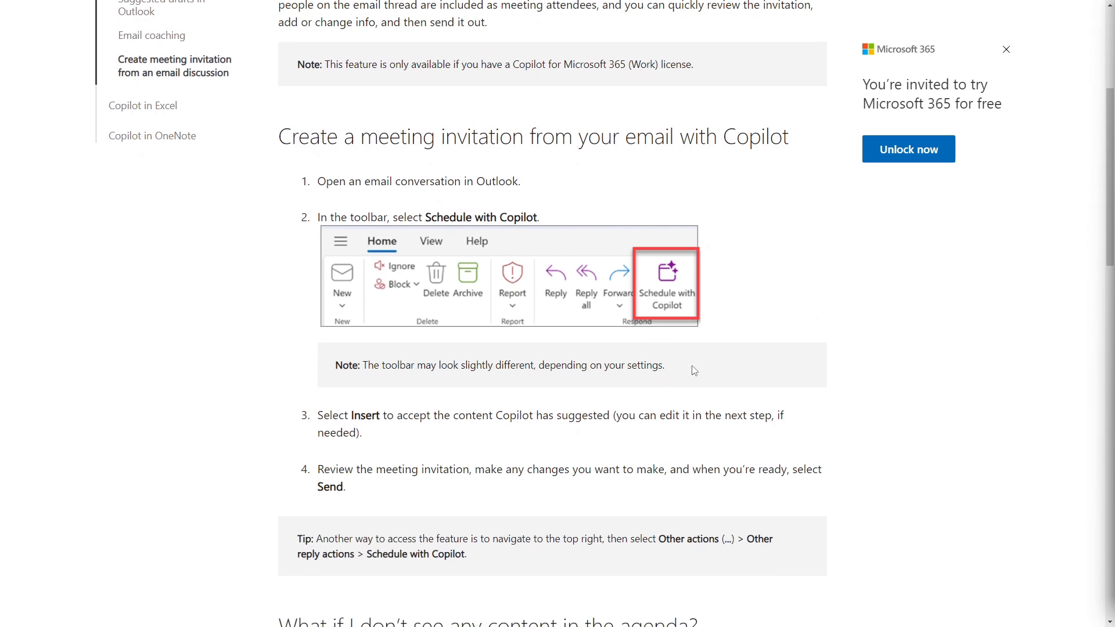
pyautogui.scroll(-3)
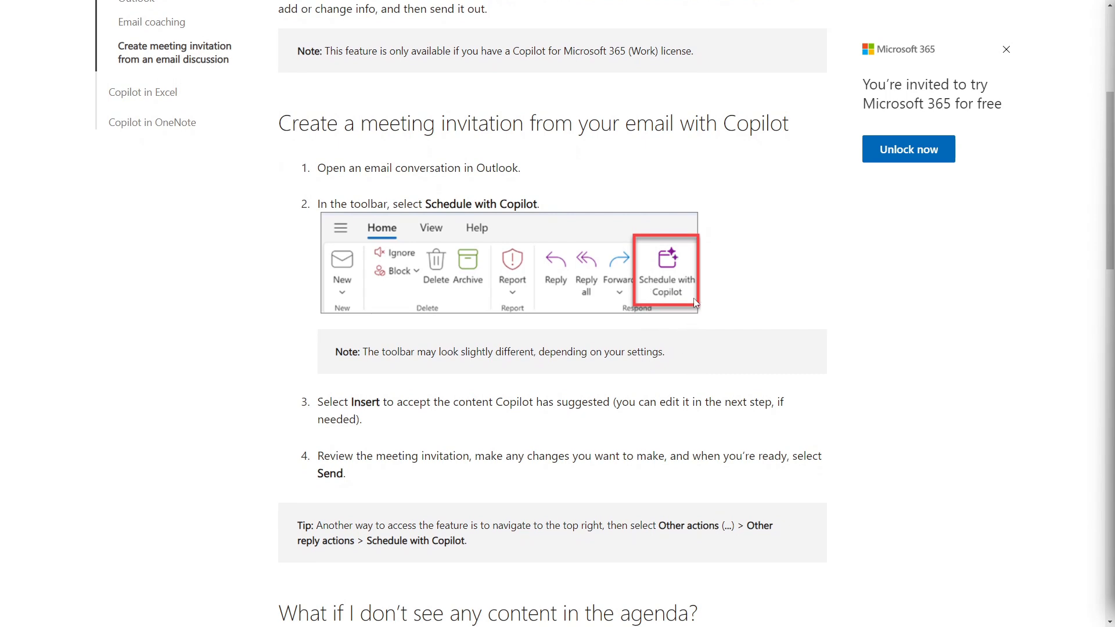
pyautogui.moveTo(674, 307)
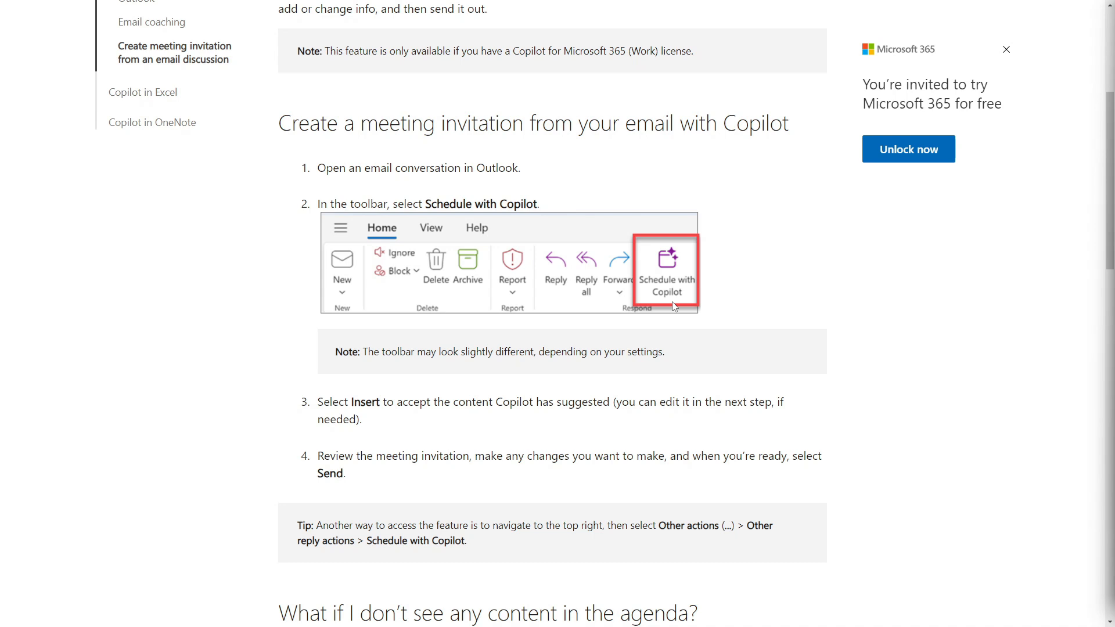
pyautogui.scroll(-3)
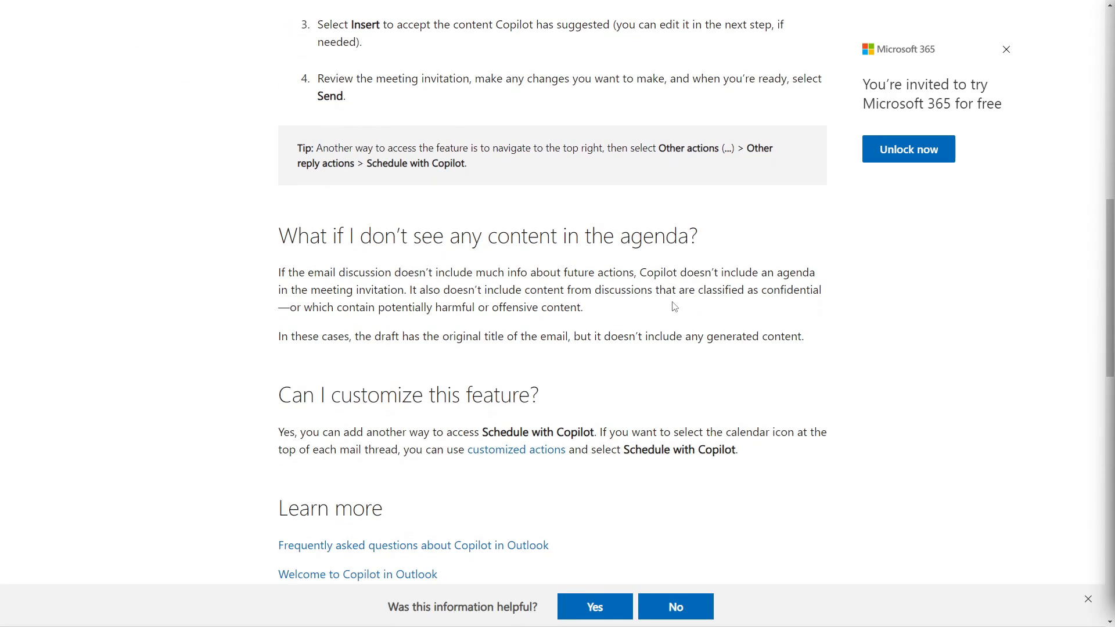
pyautogui.scroll(-3)
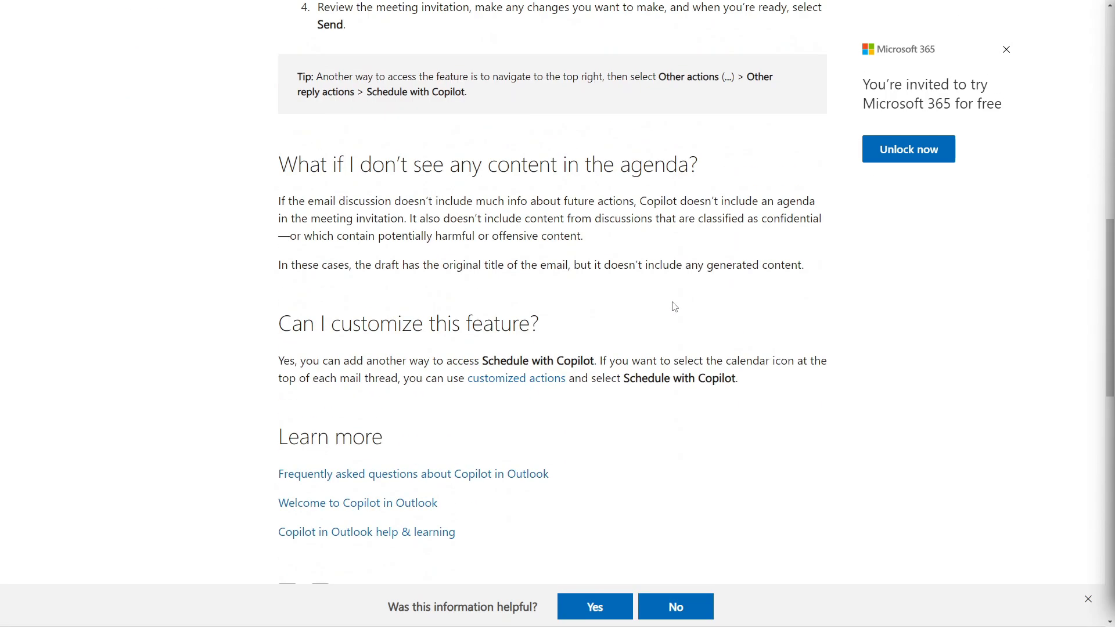
pyautogui.scroll(3)
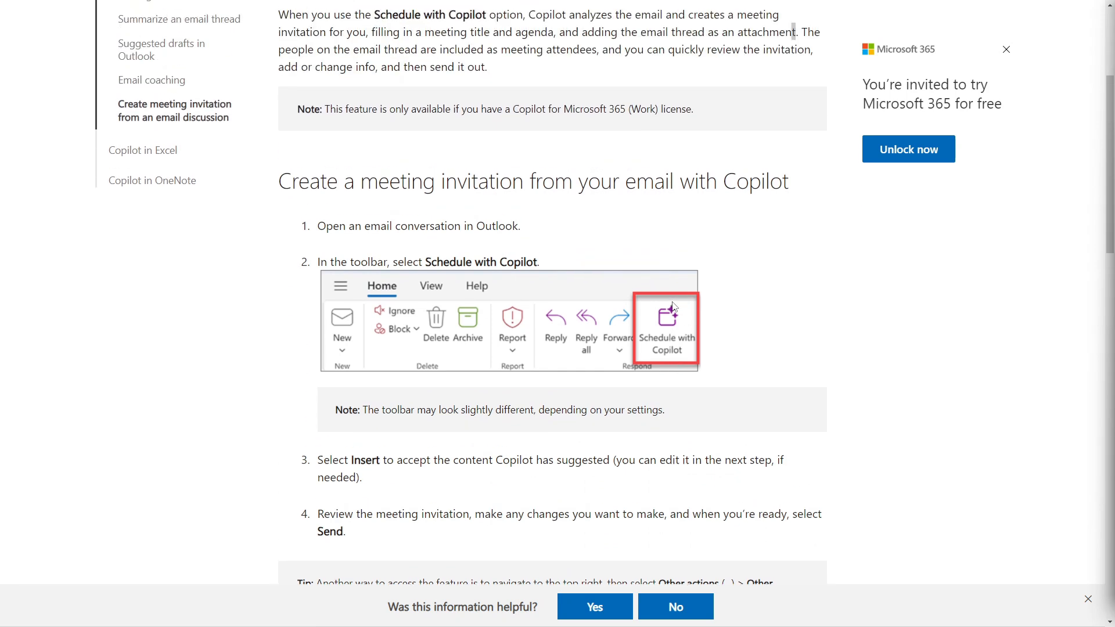
pyautogui.scroll(3)
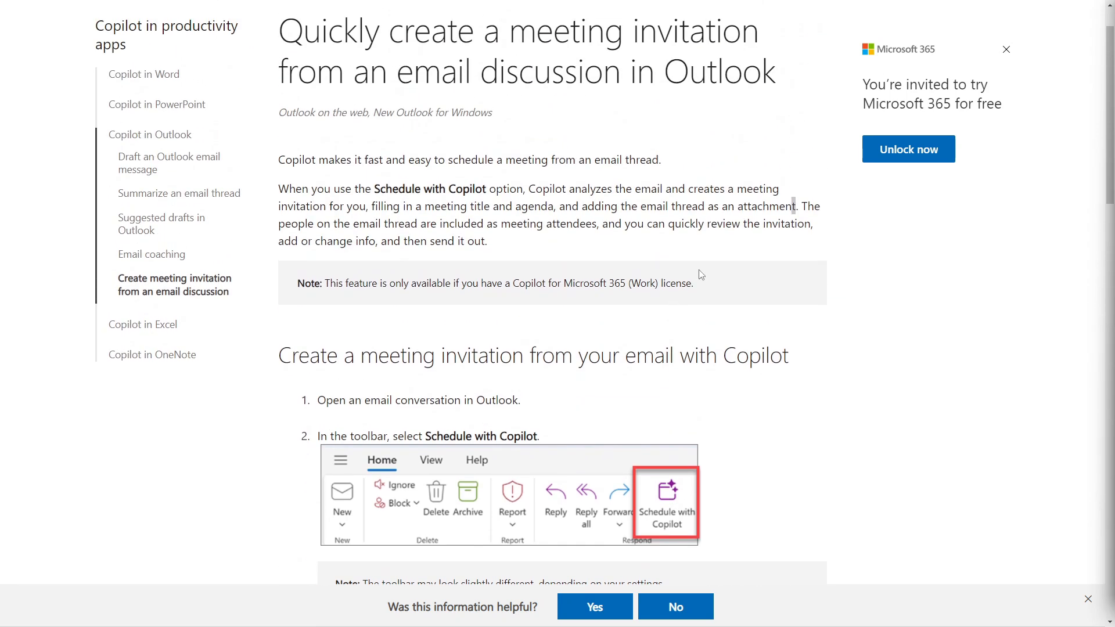
# Highlight the note requiring a Copilot for Microsoft 365 (Work) license and review the page.
pyautogui.tripleClick(498, 283)
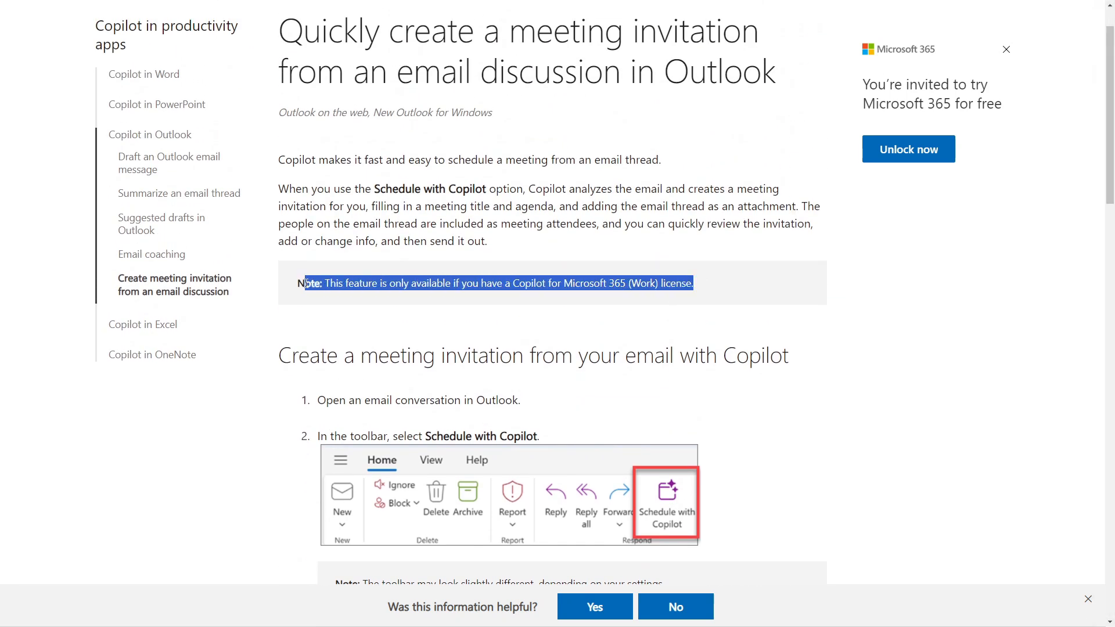
pyautogui.scroll(3)
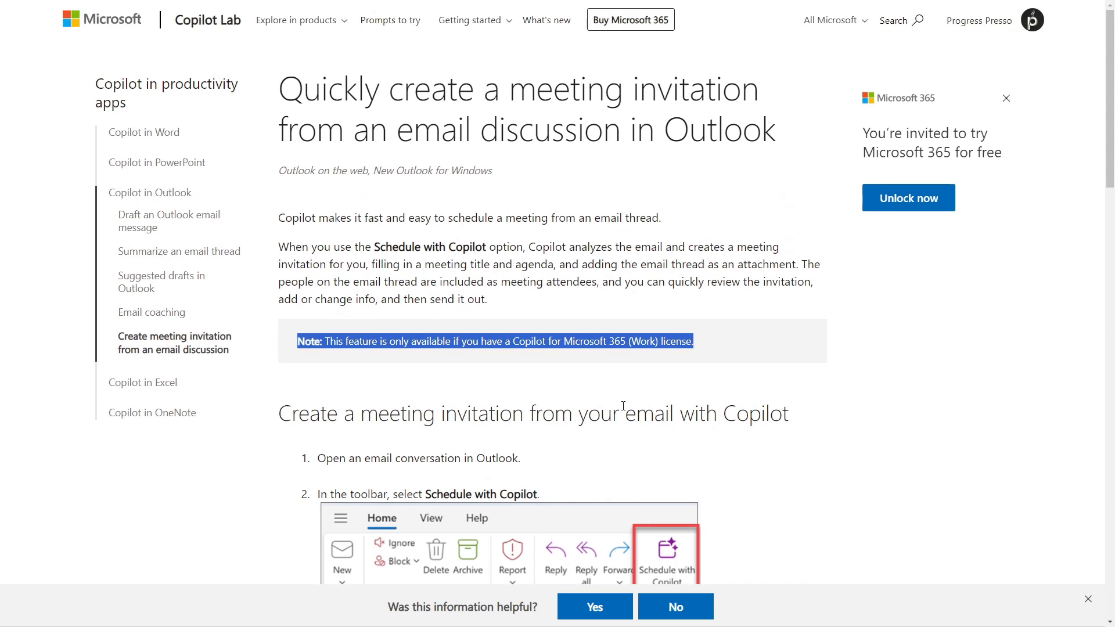
pyautogui.scroll(-3)
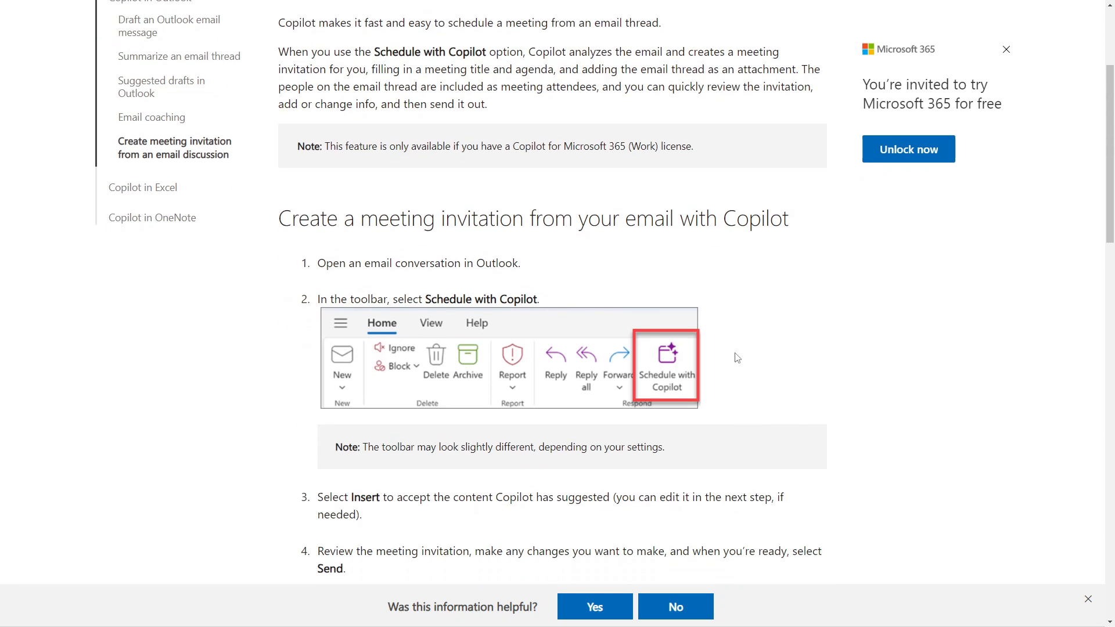
pyautogui.scroll(-3)
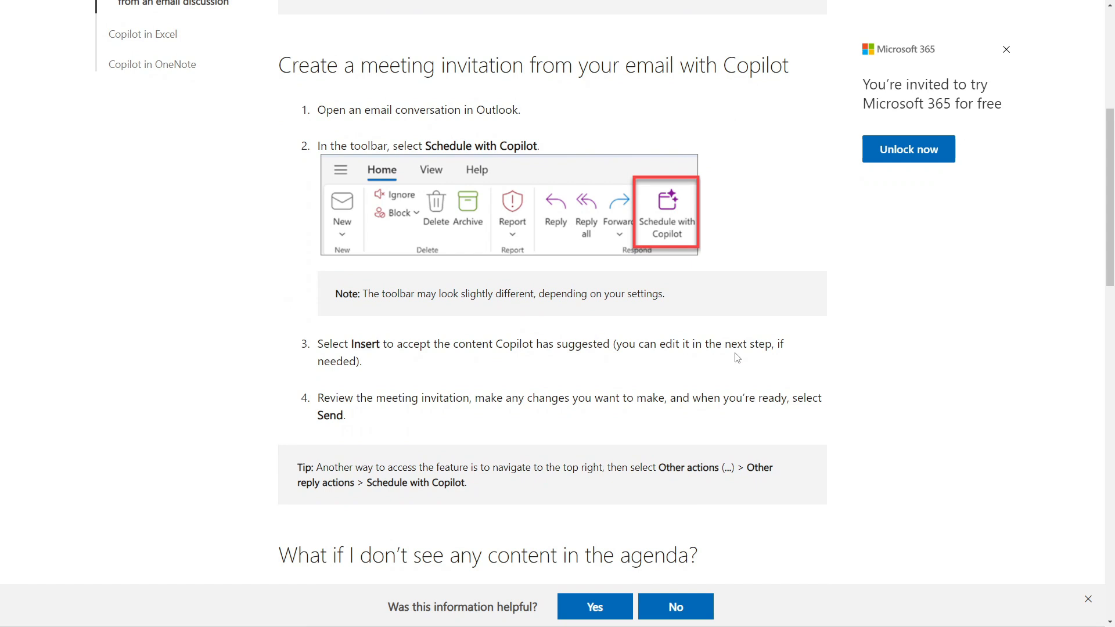